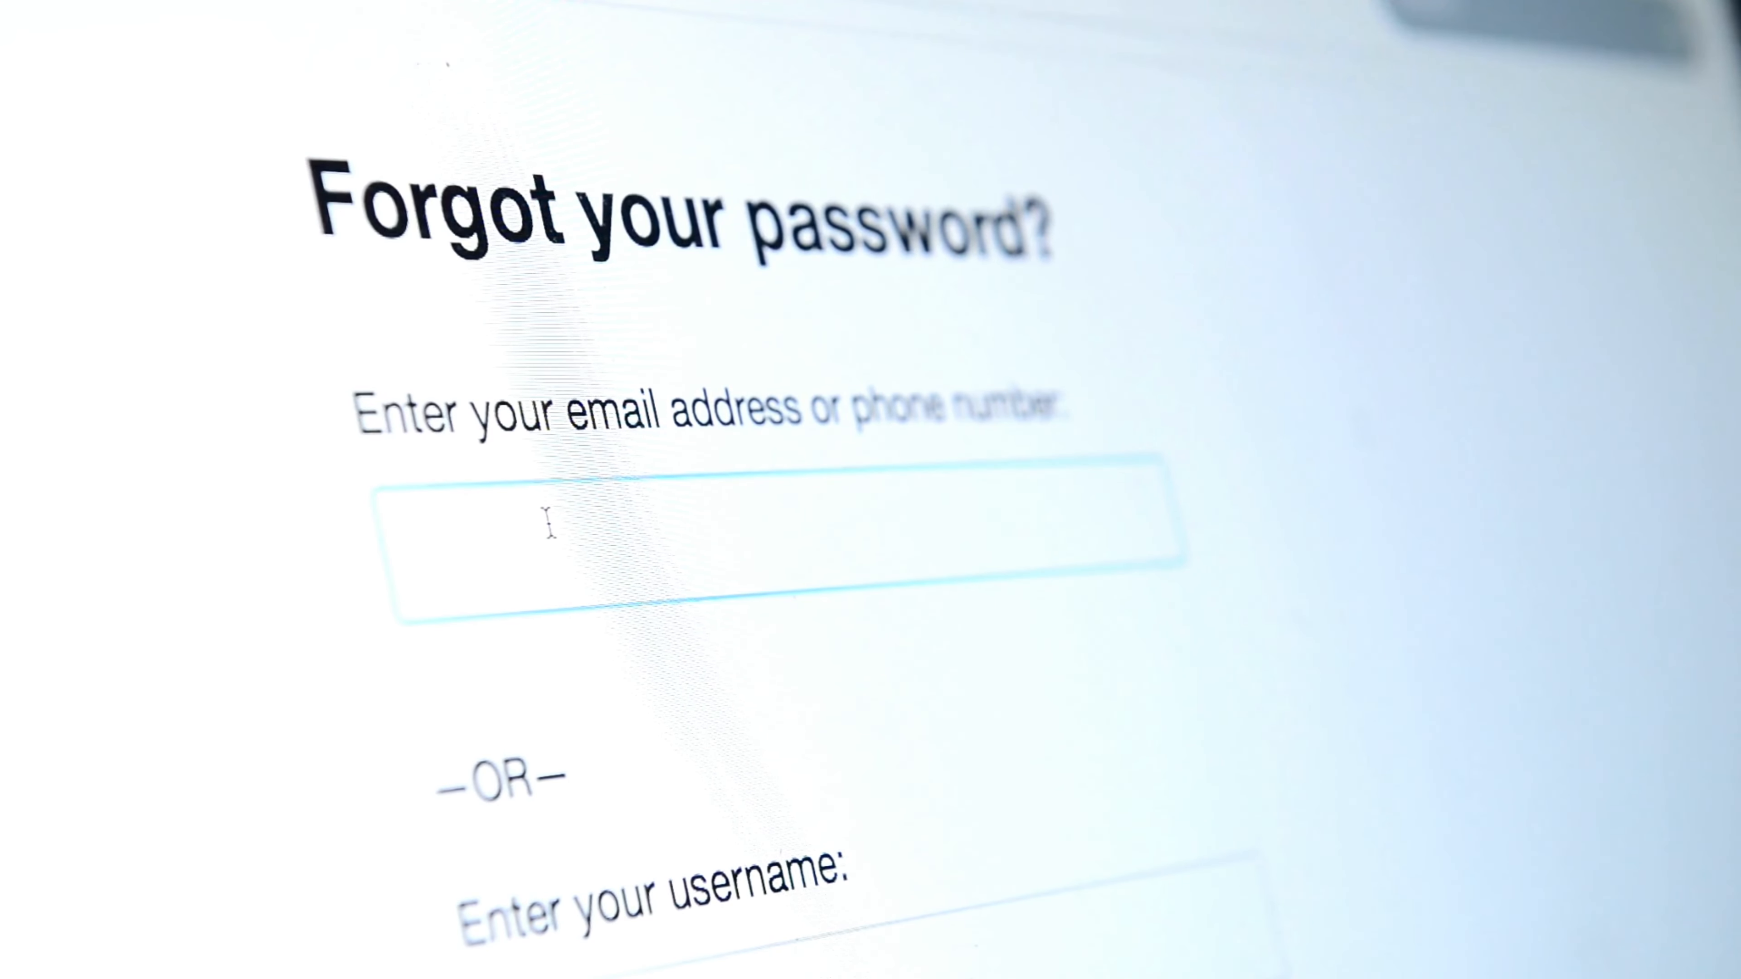
Step: Bring up the Google home page in Chrome after the intro clip
{"action": "type", "text": "email"}
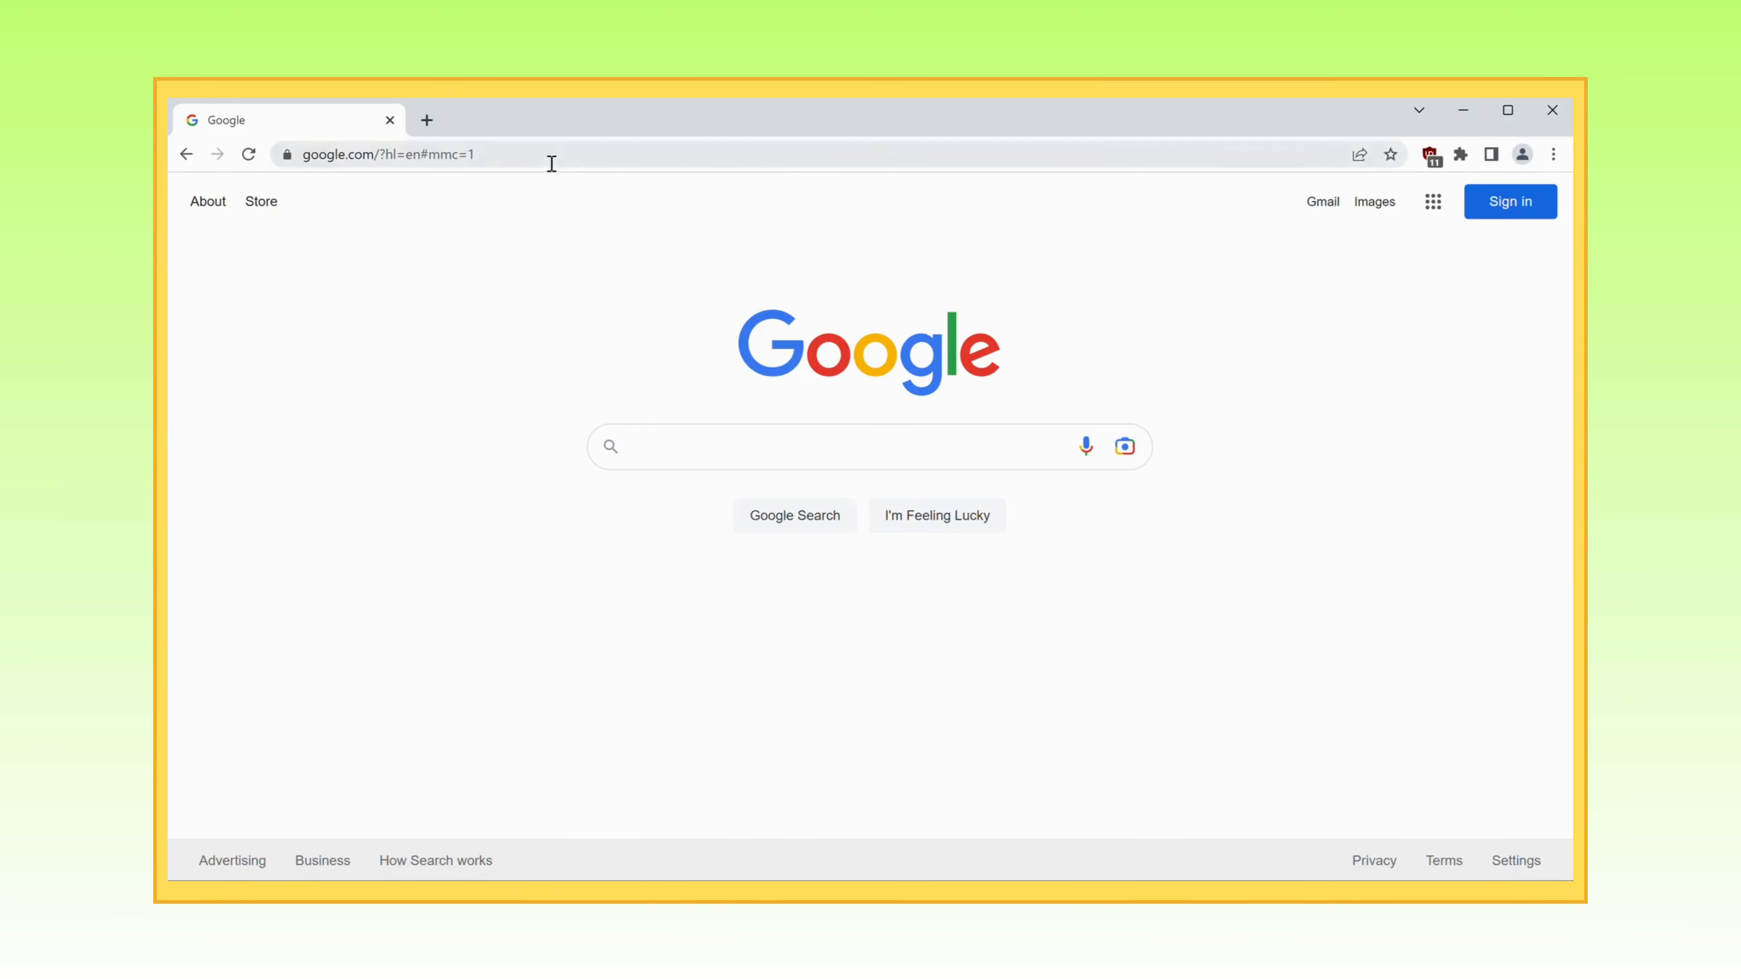
Step: Navigate to unlockanypdf.com from the address bar
{"action": "type", "text": "u"}
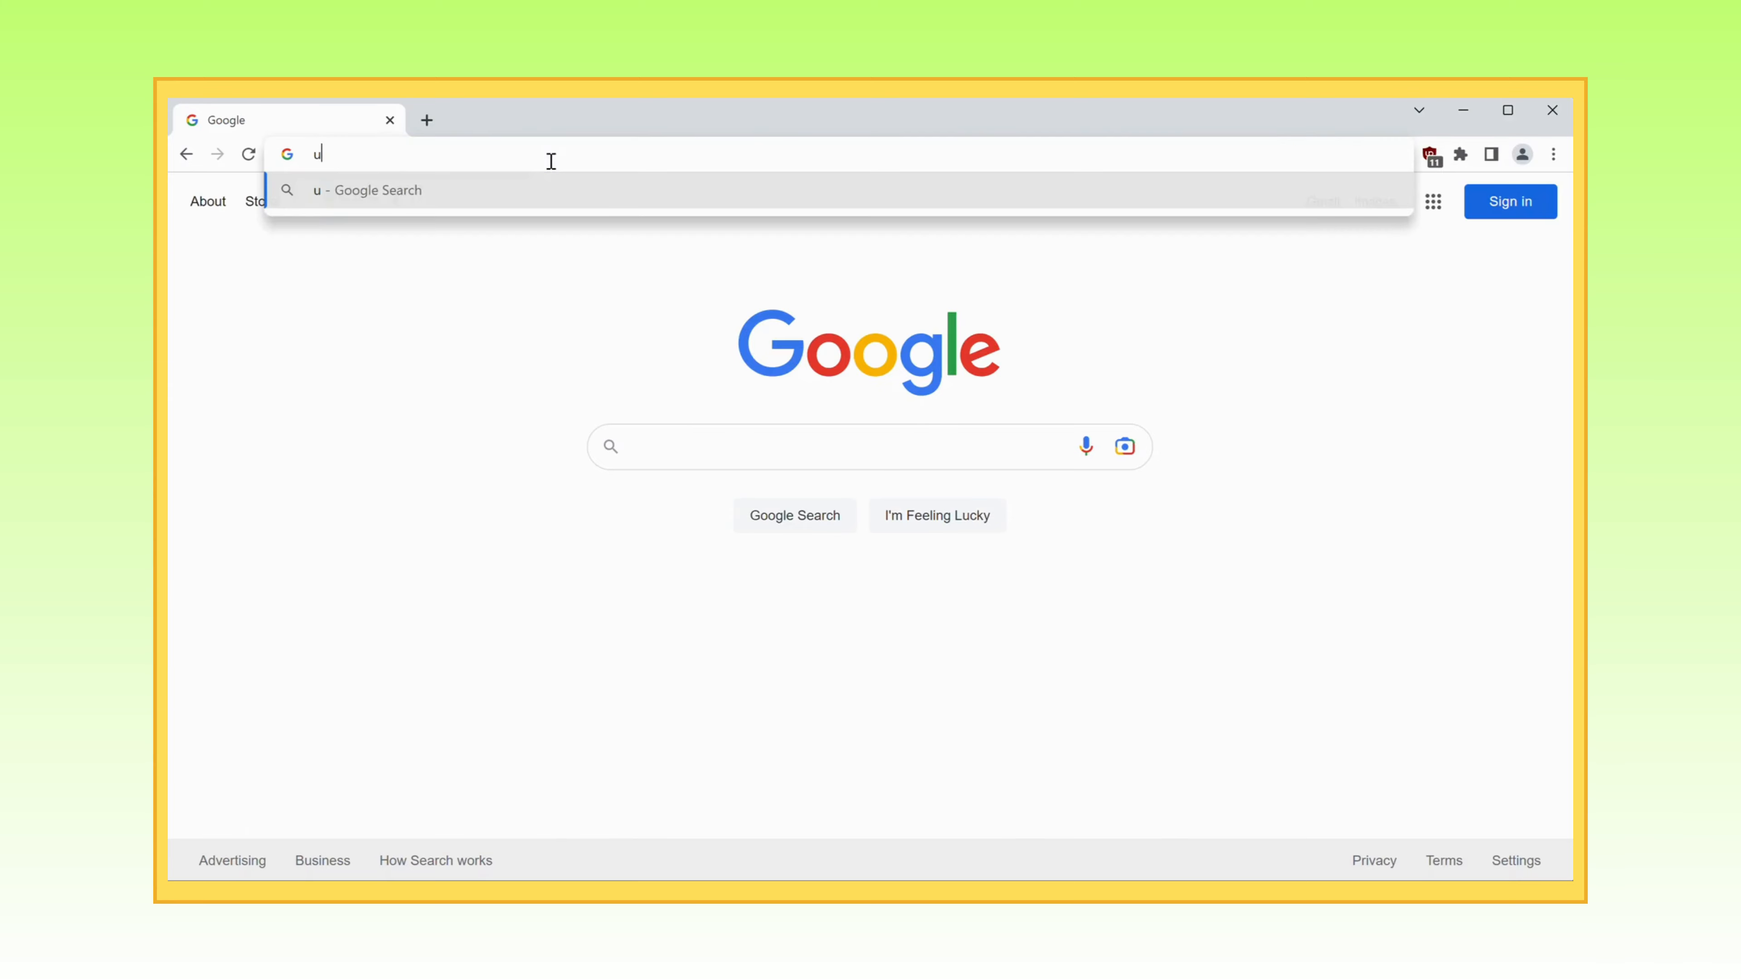
{"action": "type", "text": "nlockanypdf.com"}
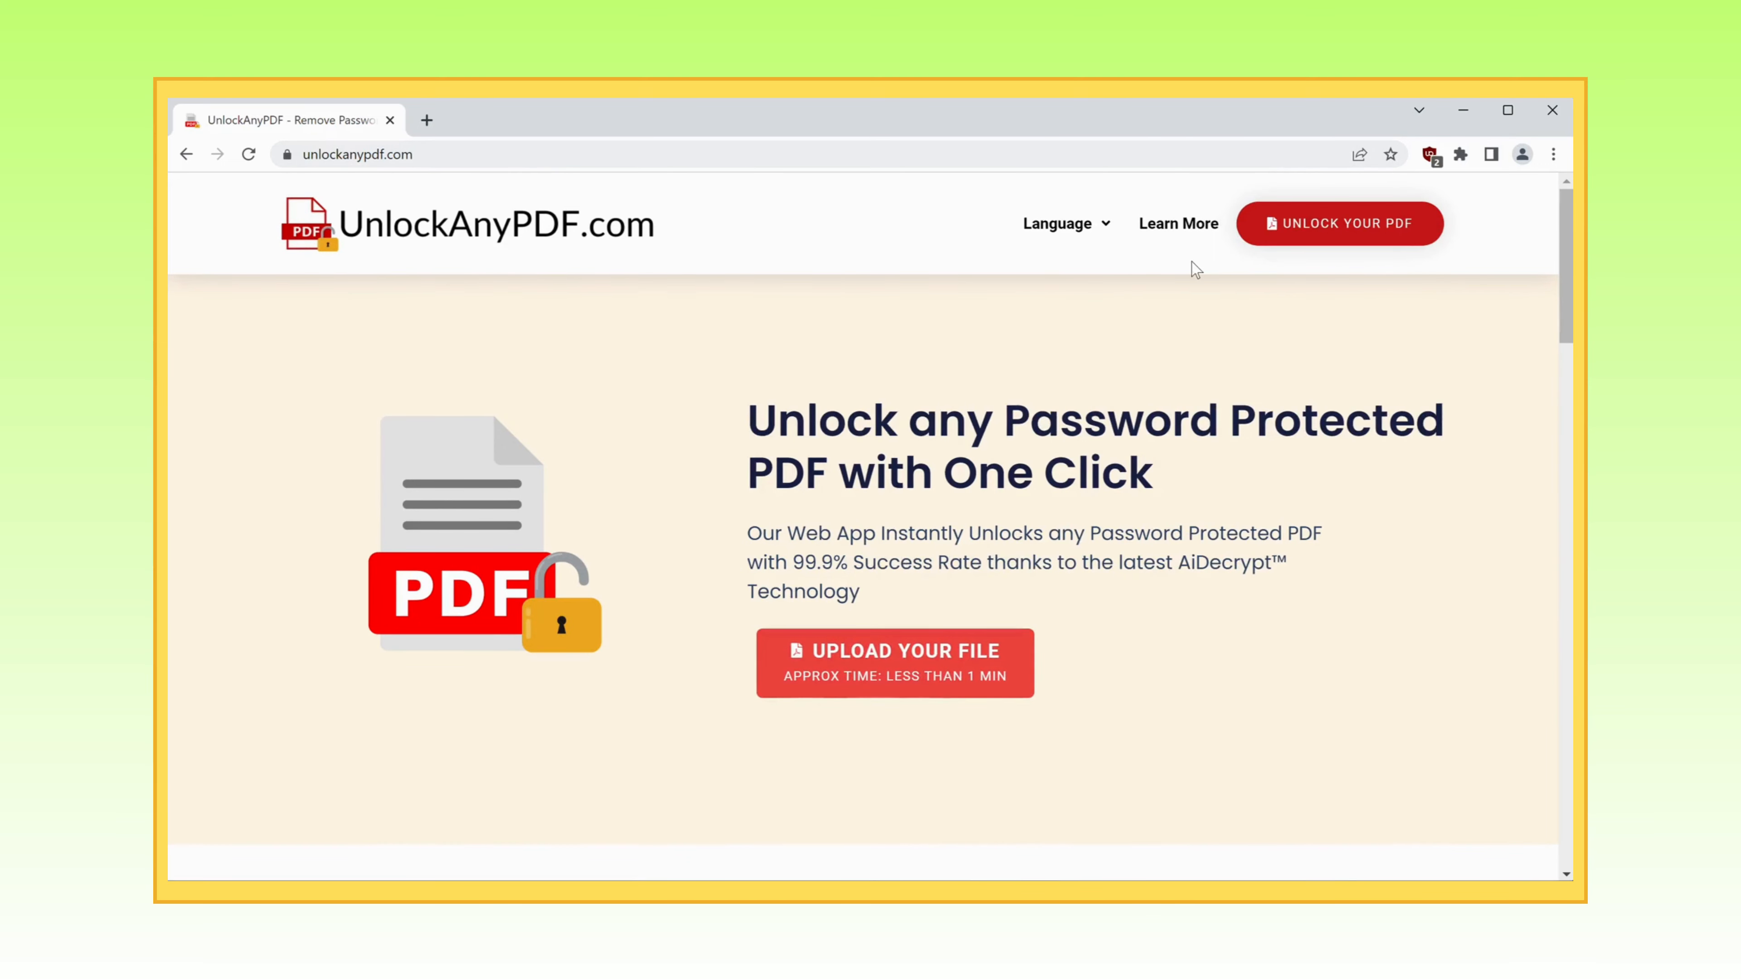
{"action": "mouse_move", "coordinate": [1306, 629]}
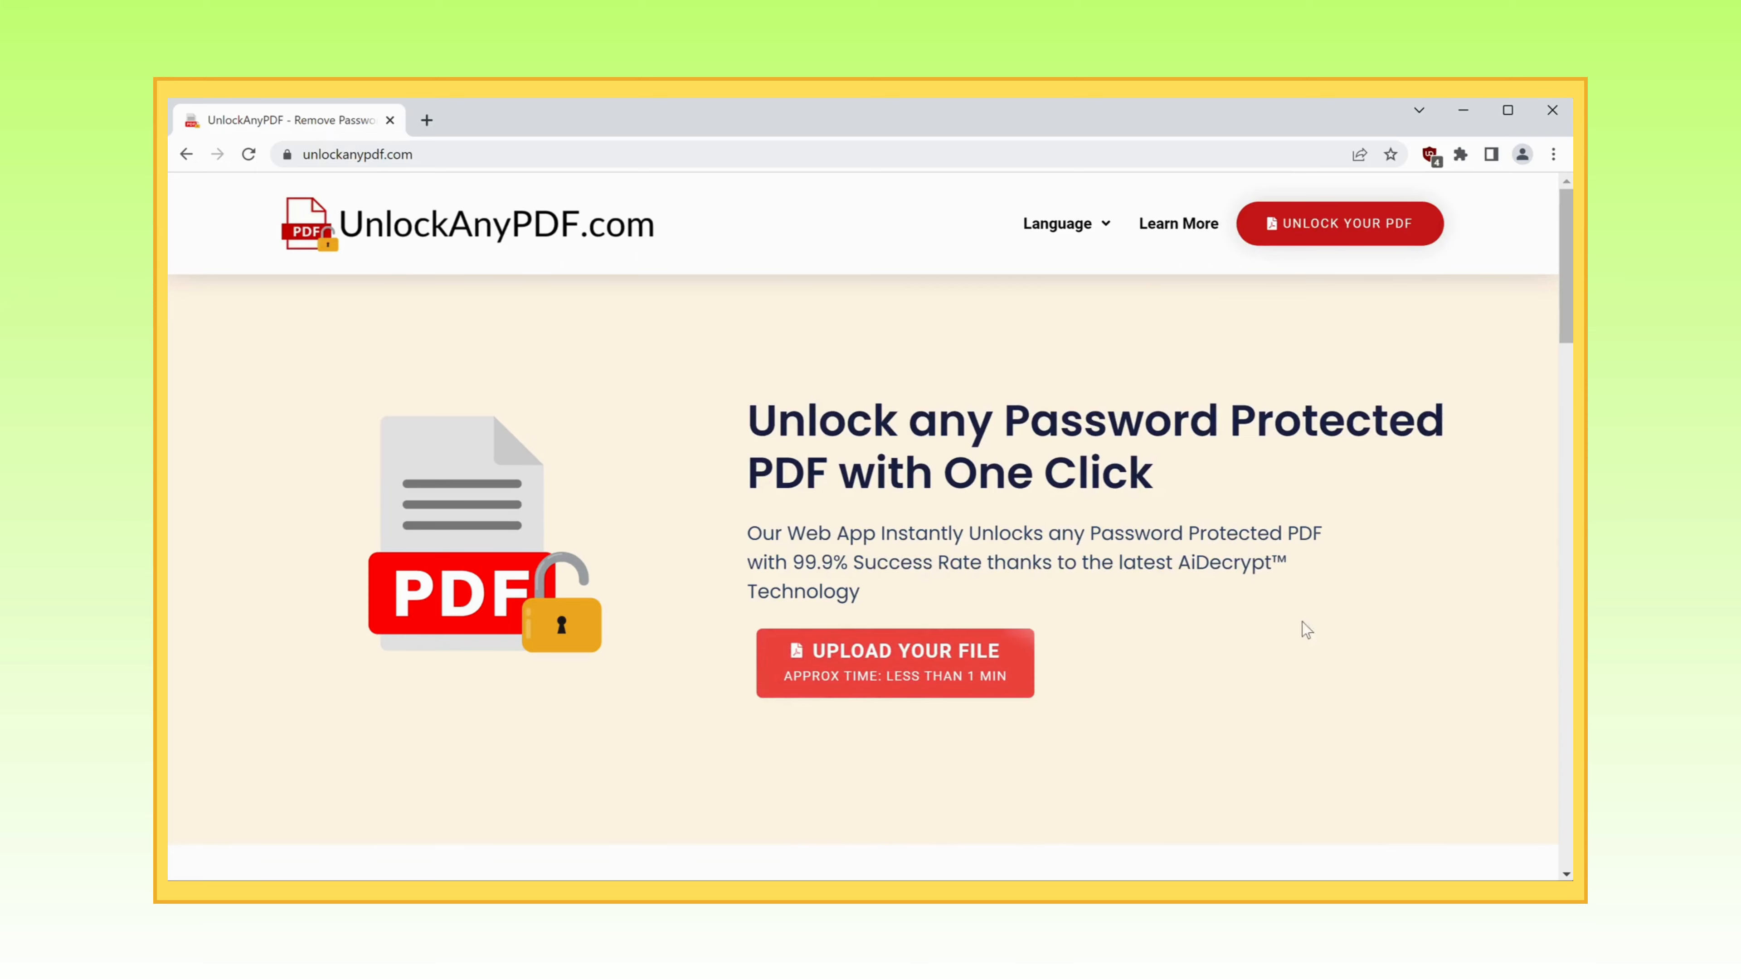
{"action": "mouse_move", "coordinate": [366, 292]}
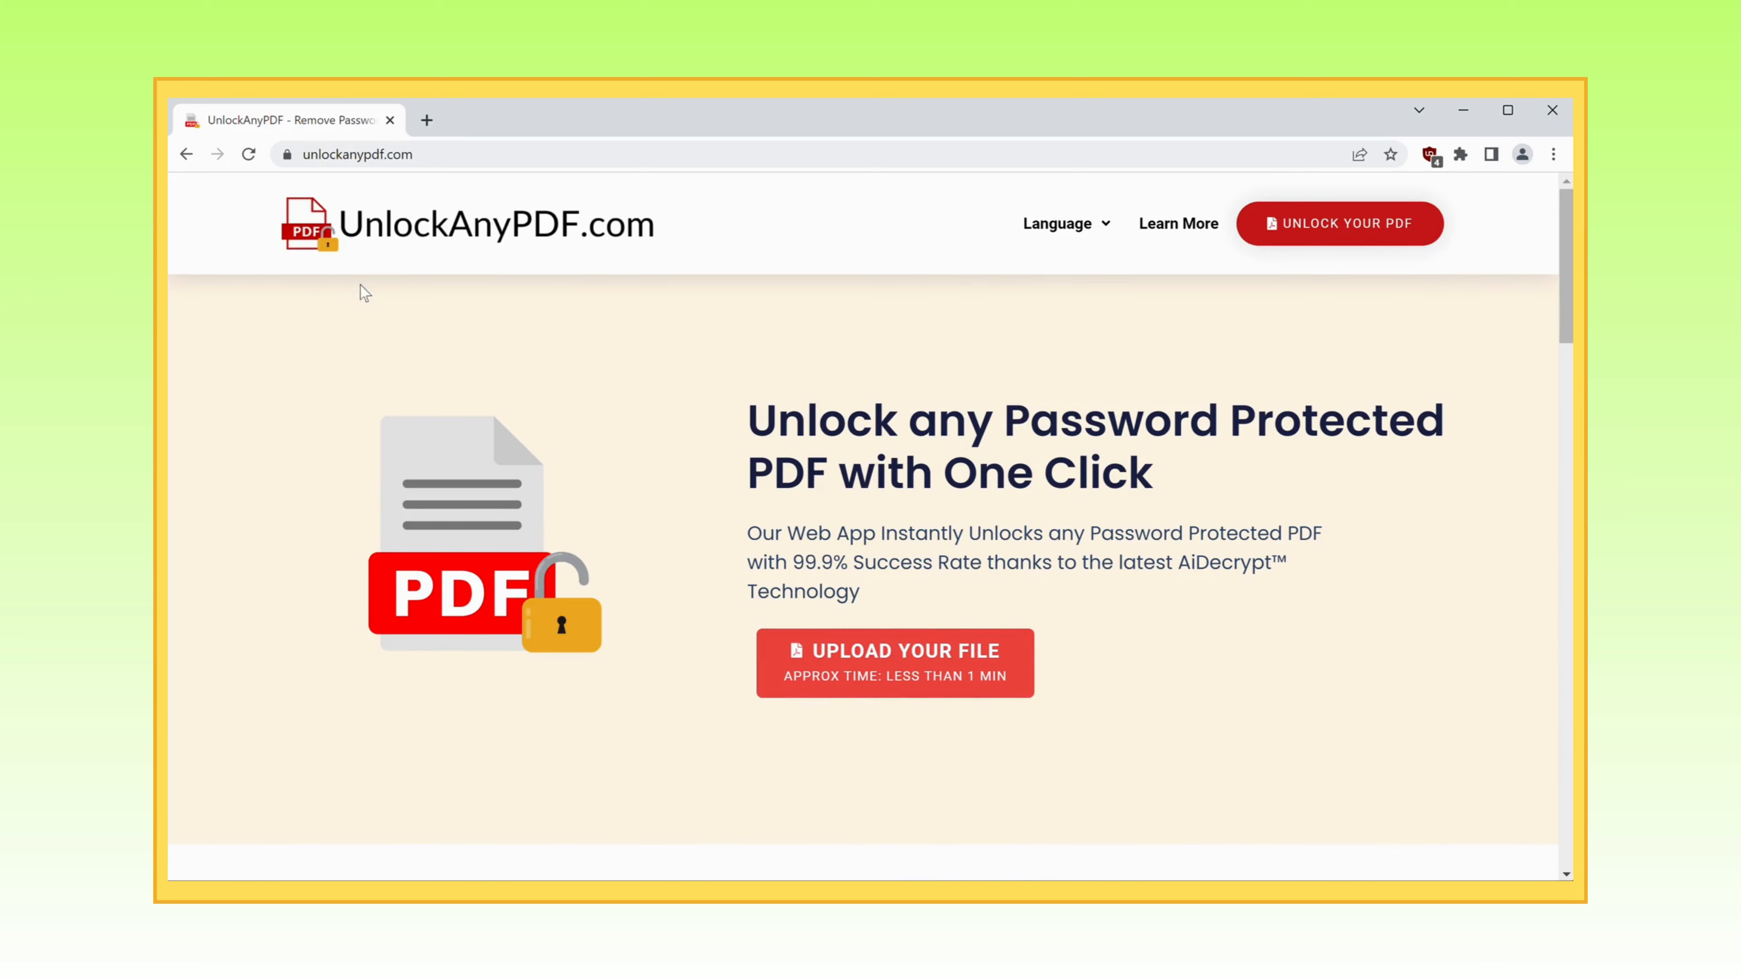
{"action": "mouse_move", "coordinate": [747, 356]}
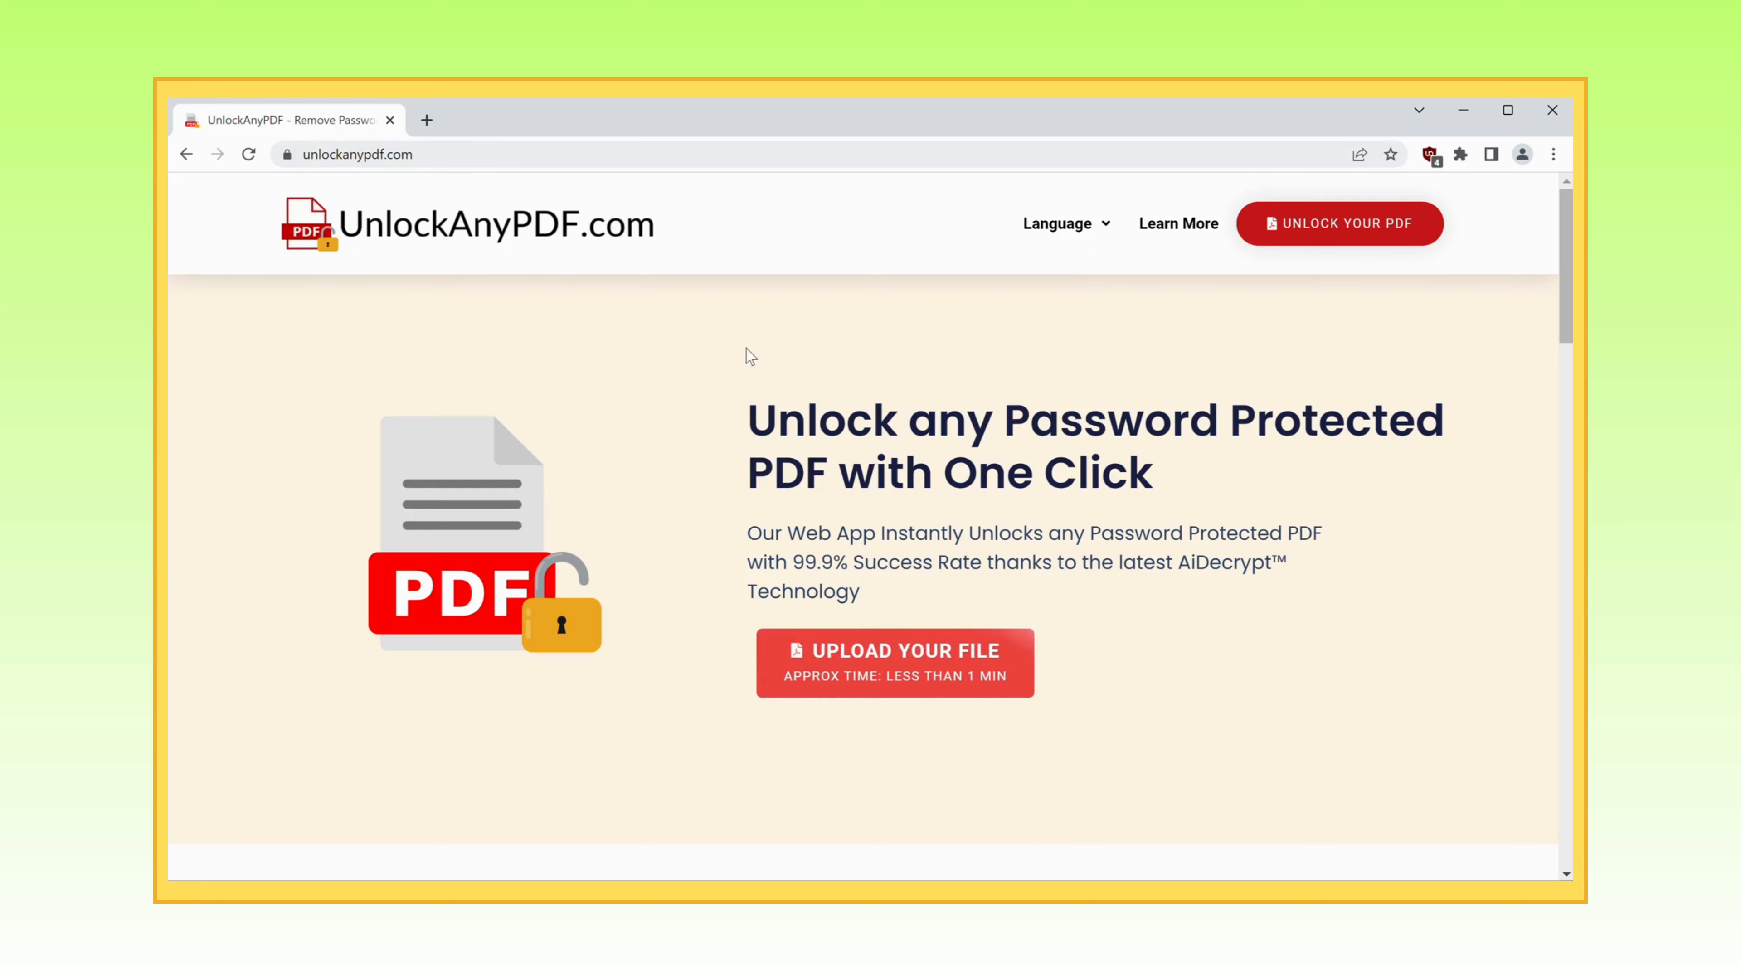
{"action": "mouse_move", "coordinate": [1104, 706]}
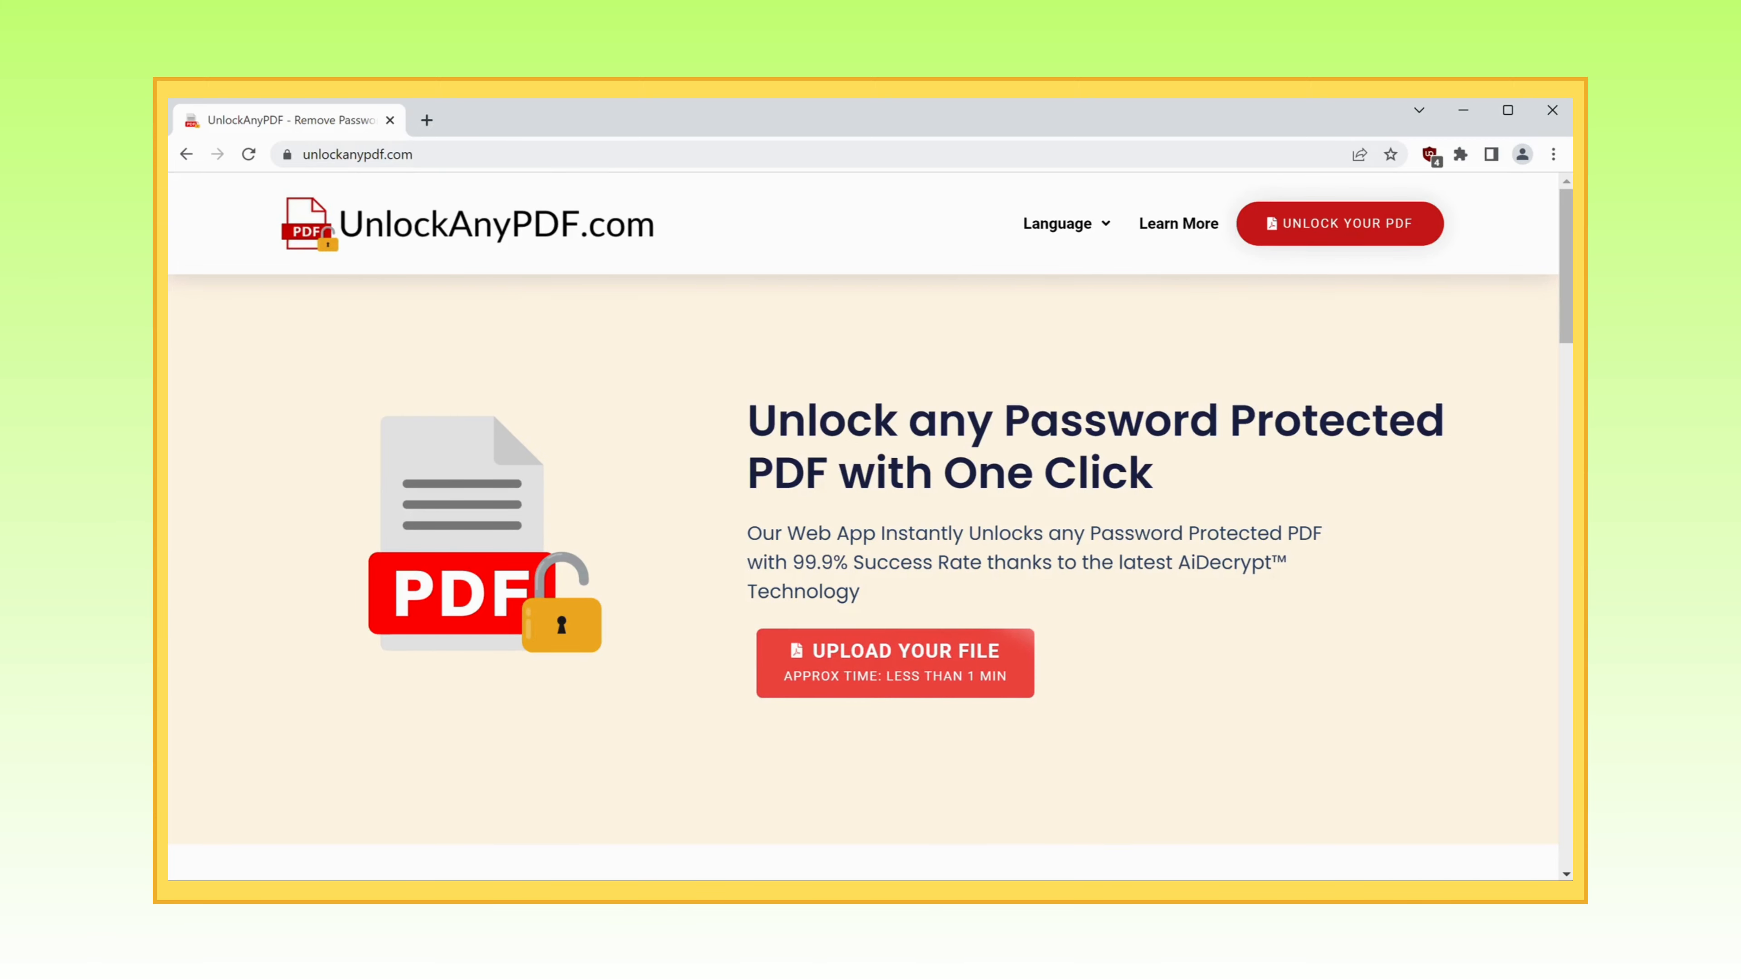
{"action": "left_click", "coordinate": [894, 662]}
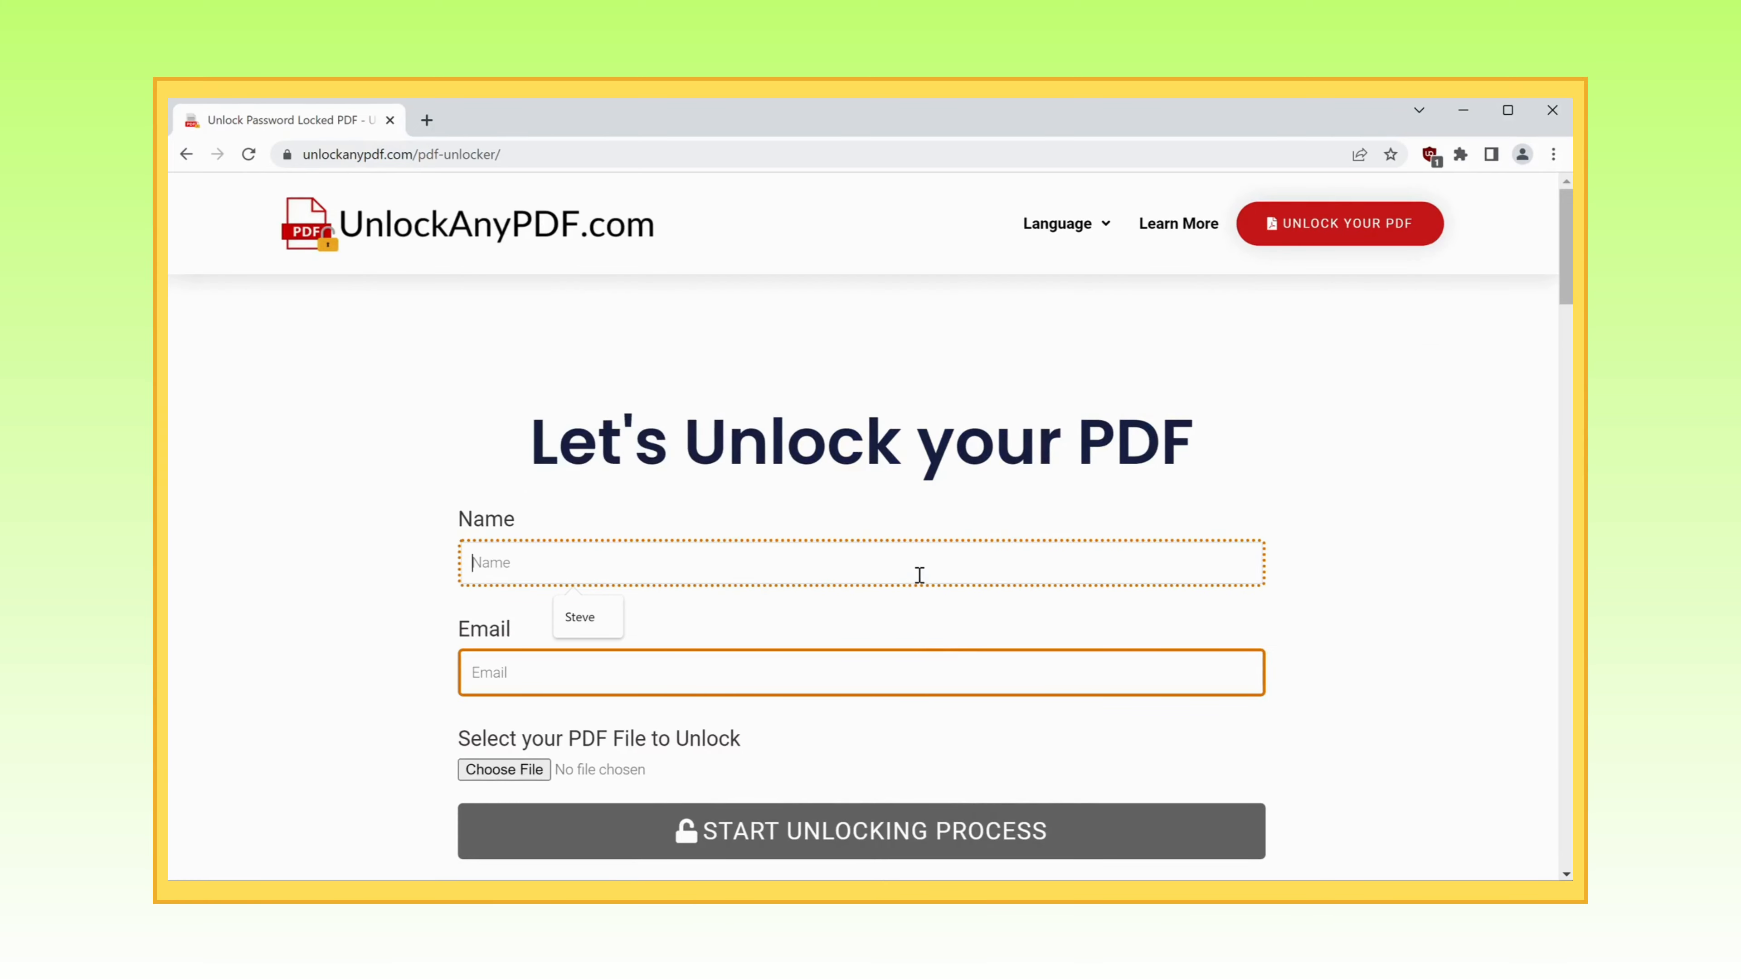
{"action": "type", "text": "Ana"}
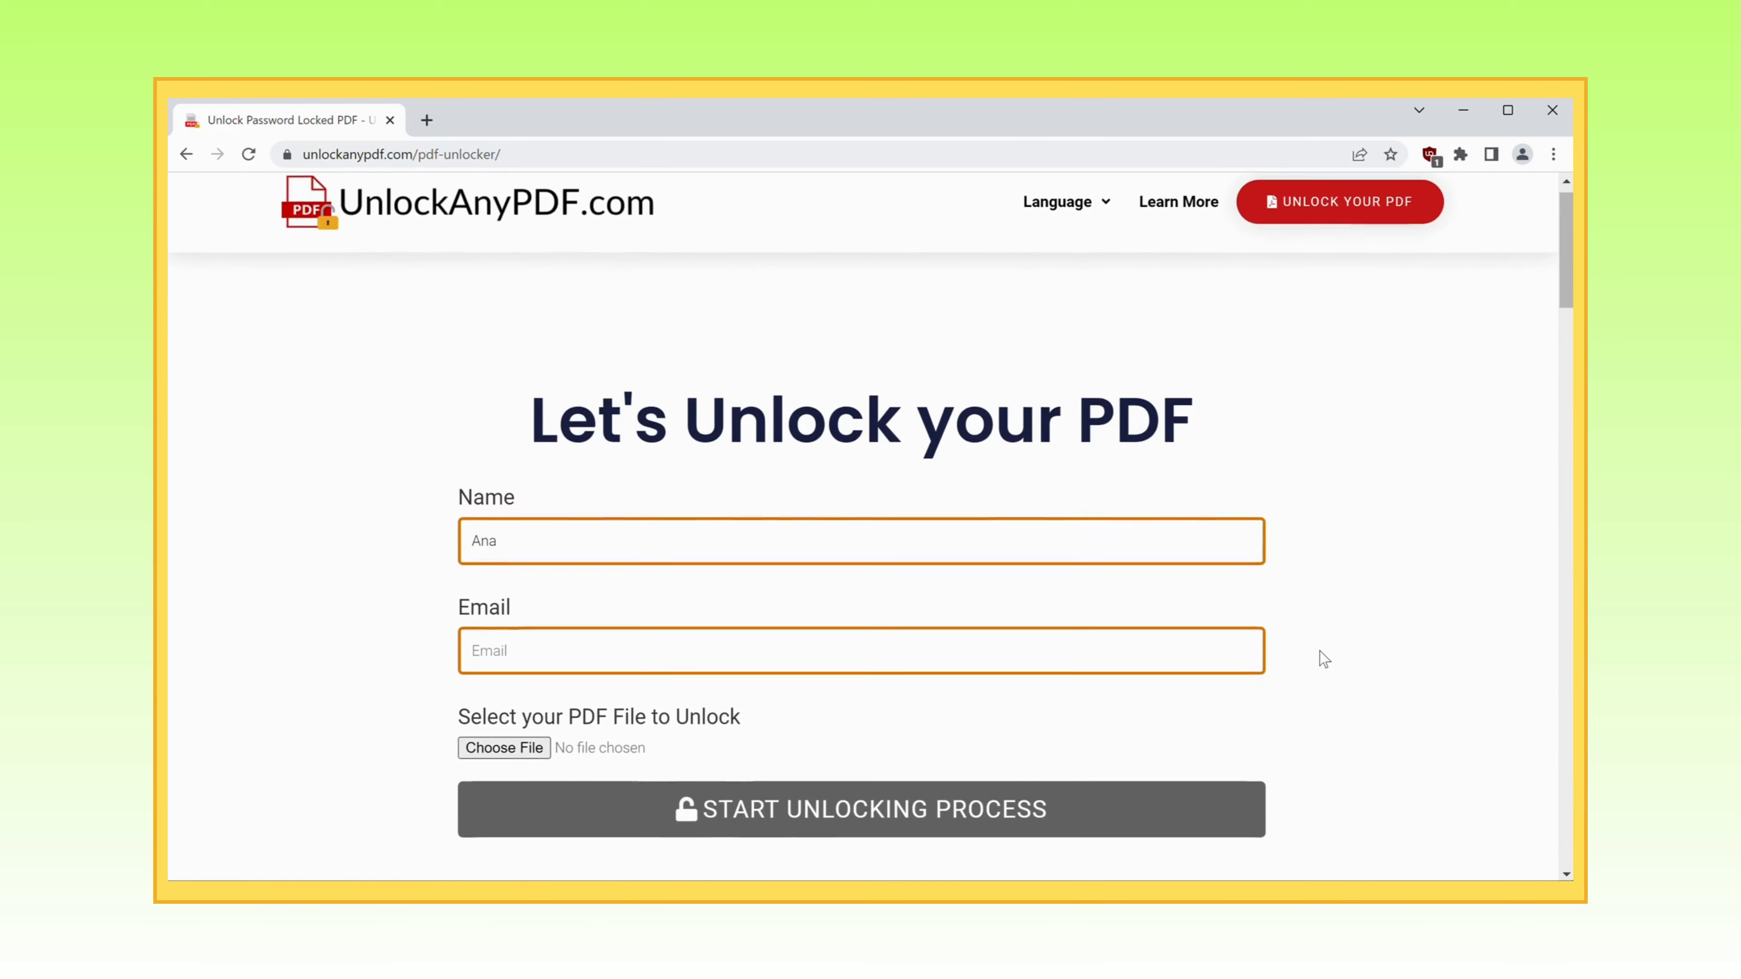
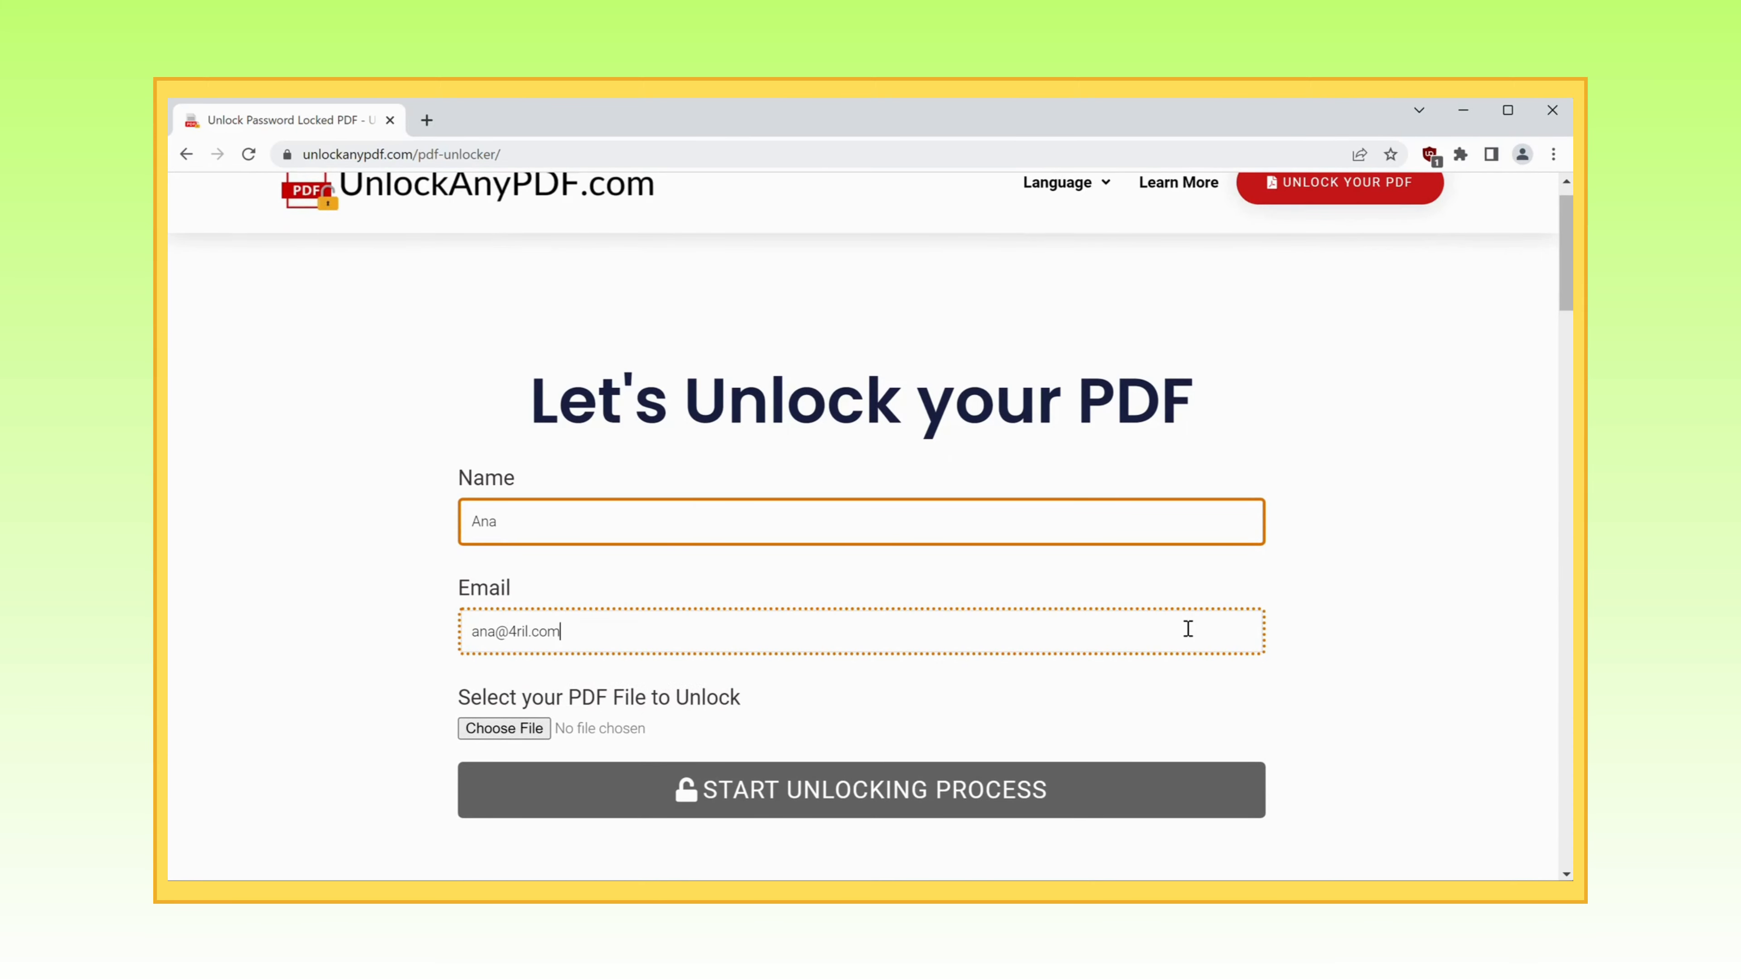
Step: Attach the Locked PDF file and start the unlocking process
{"action": "left_click", "coordinate": [505, 728]}
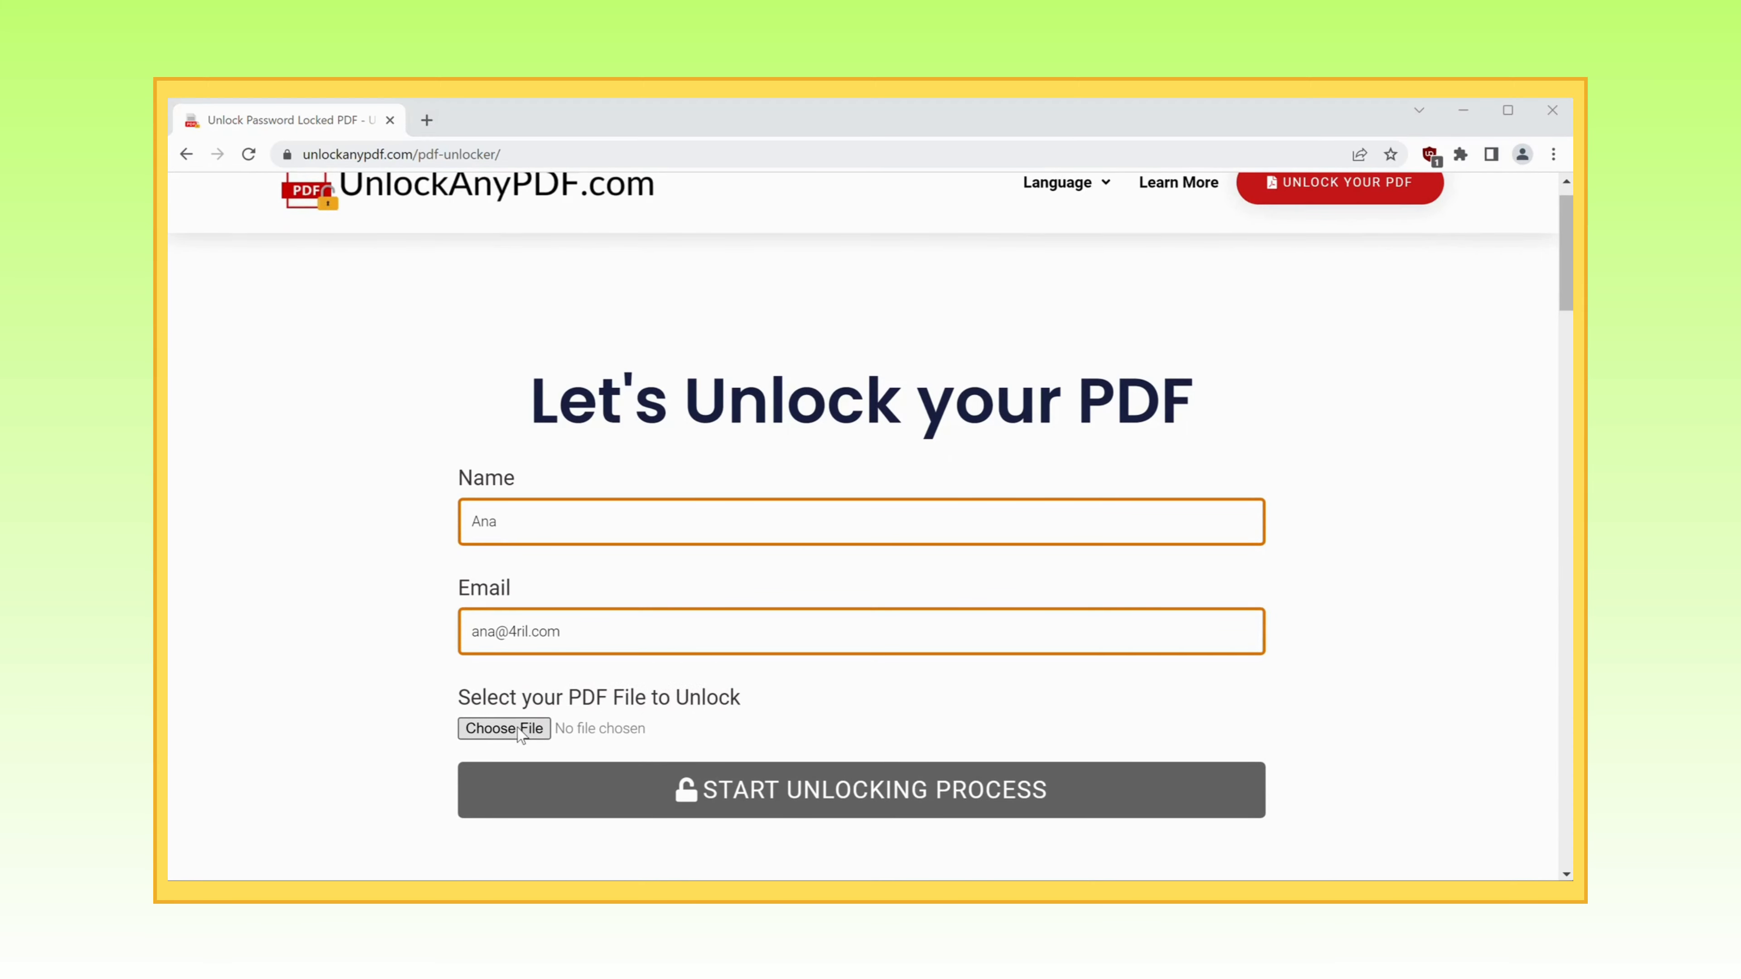
{"action": "left_click", "coordinate": [503, 728]}
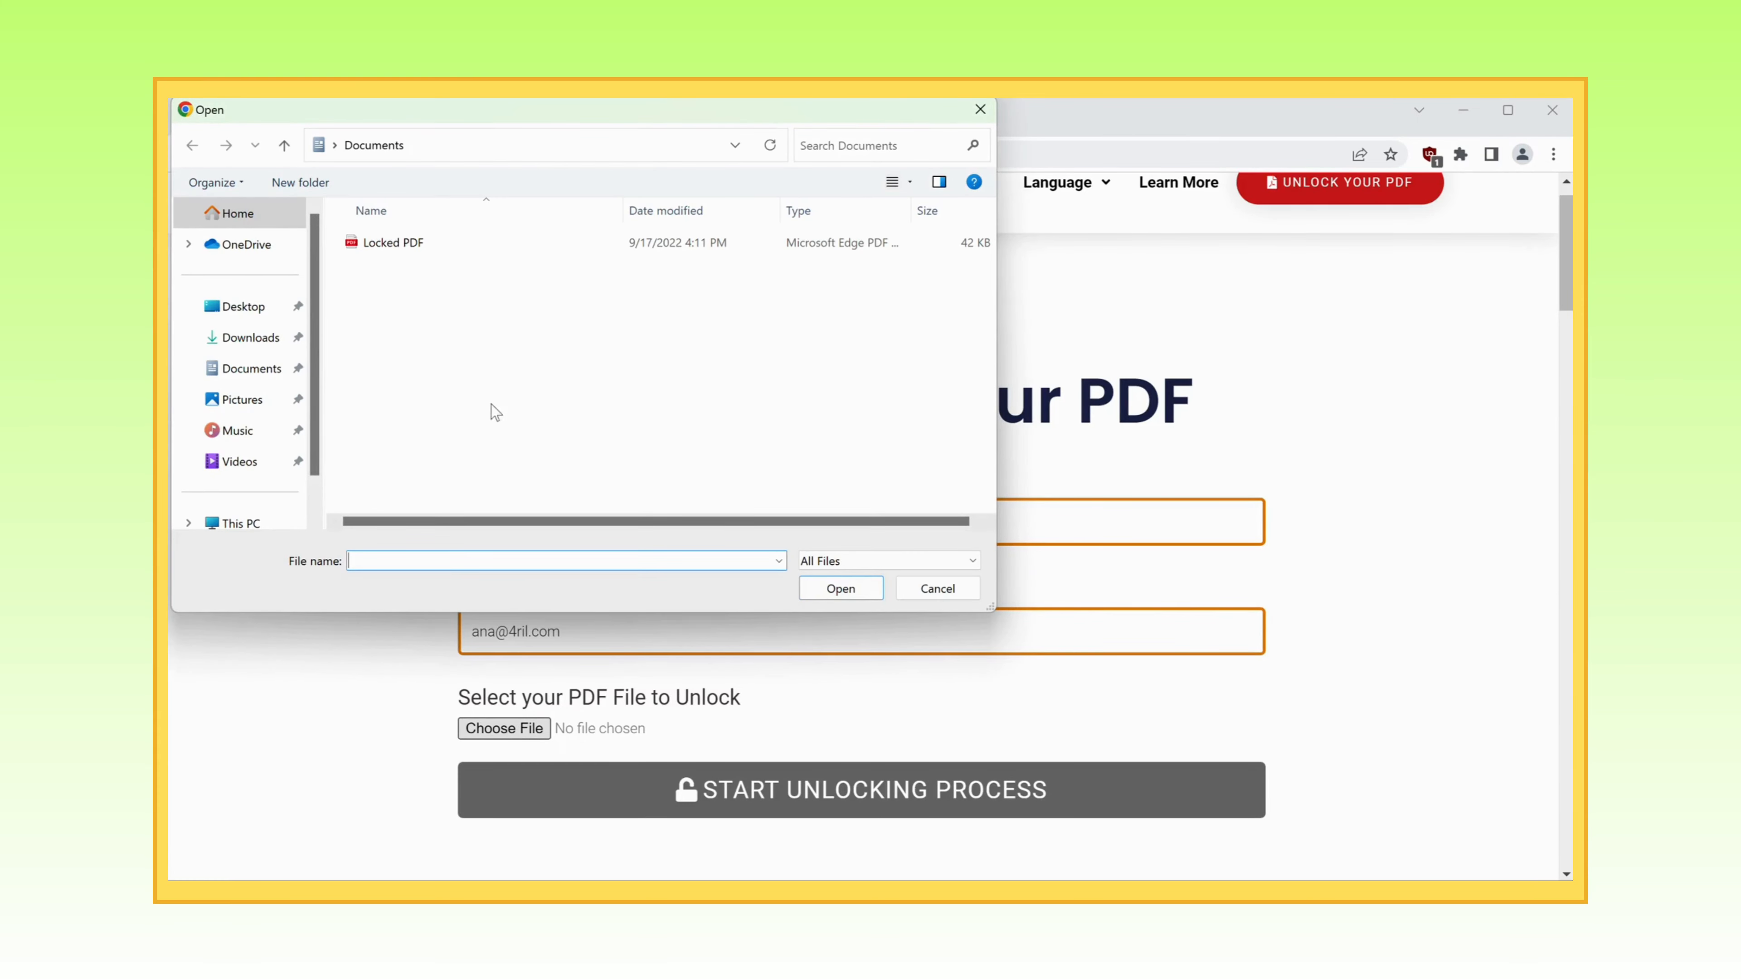
{"action": "left_click", "coordinate": [841, 588]}
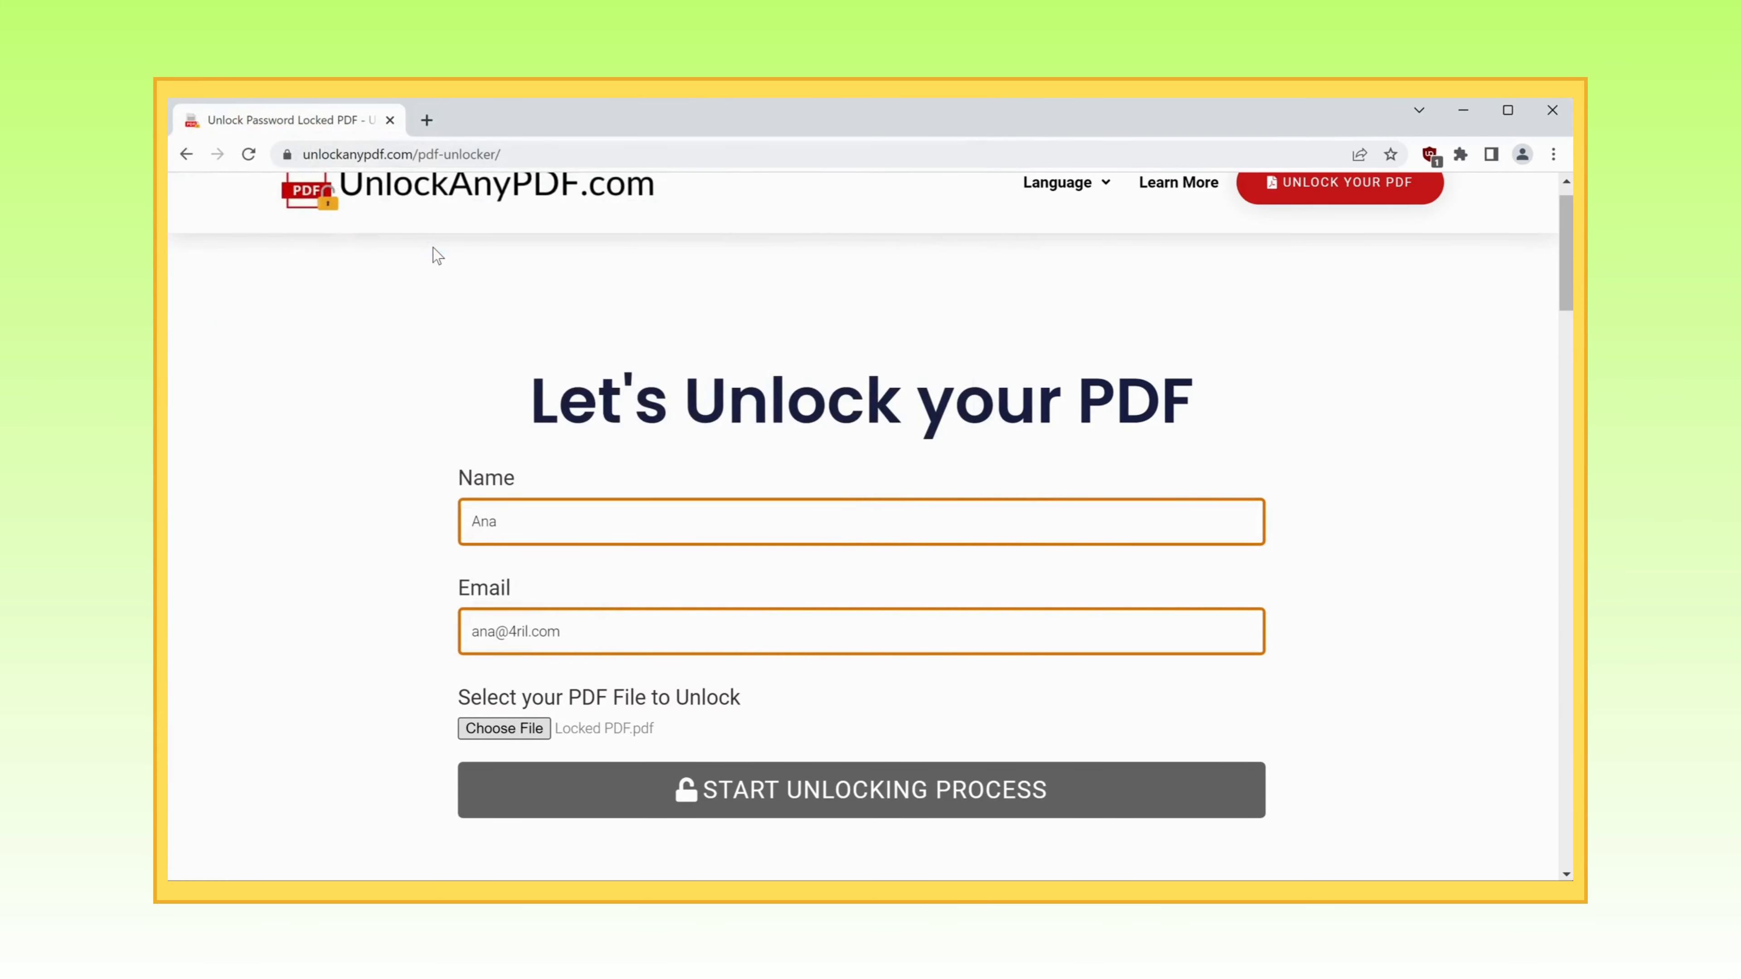
{"action": "left_click", "coordinate": [860, 790]}
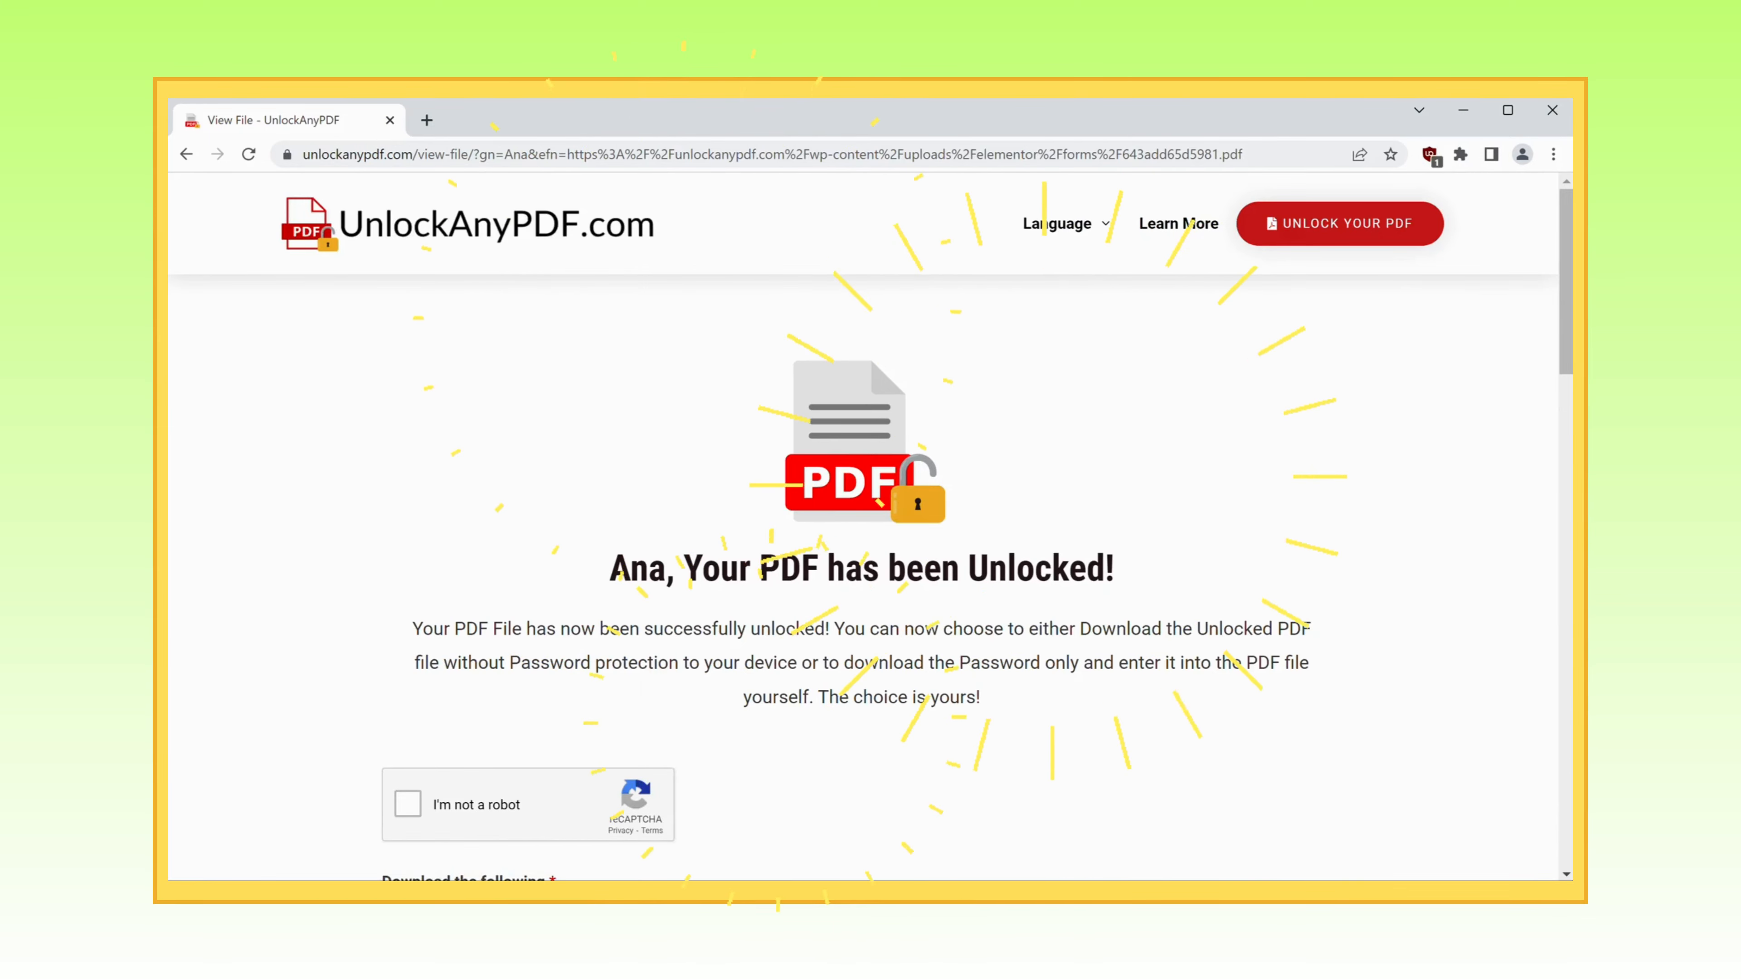
Step: Pass the reCAPTCHA crosswalk check and choose 'Password Only (Original File + Password as .txt)'
{"action": "scroll", "scroll_direction": "down", "scroll_amount": 3}
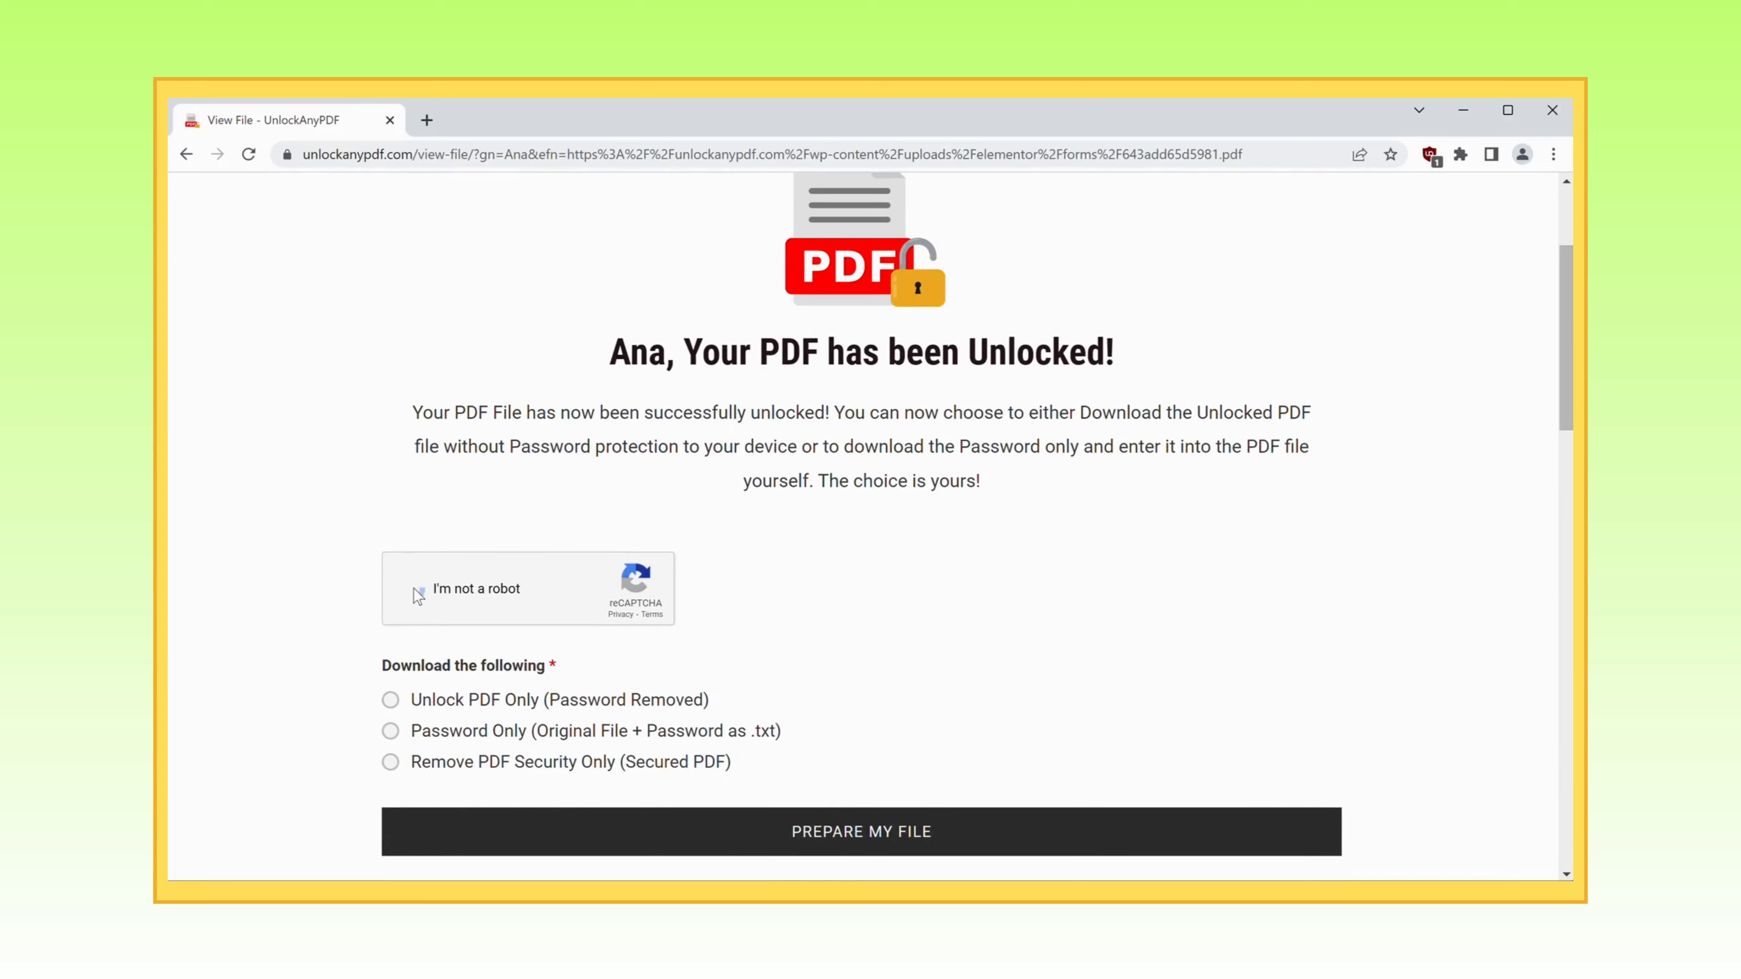
{"action": "left_click", "coordinate": [416, 588]}
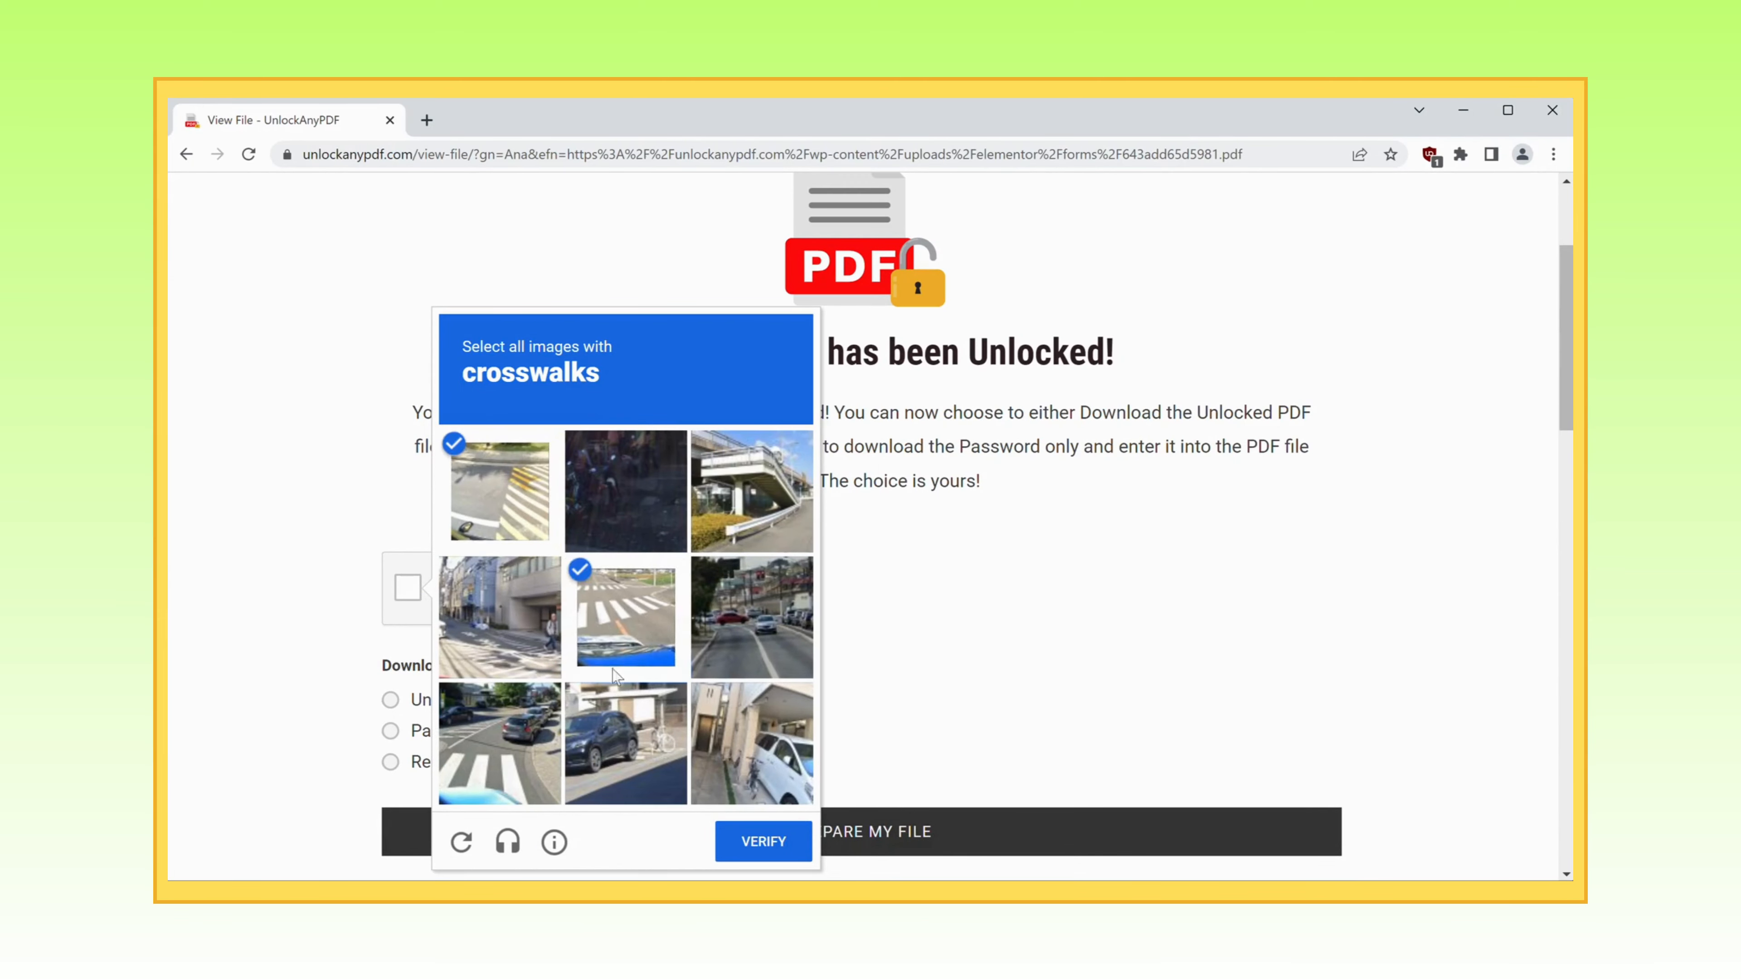
{"action": "left_click", "coordinate": [762, 840]}
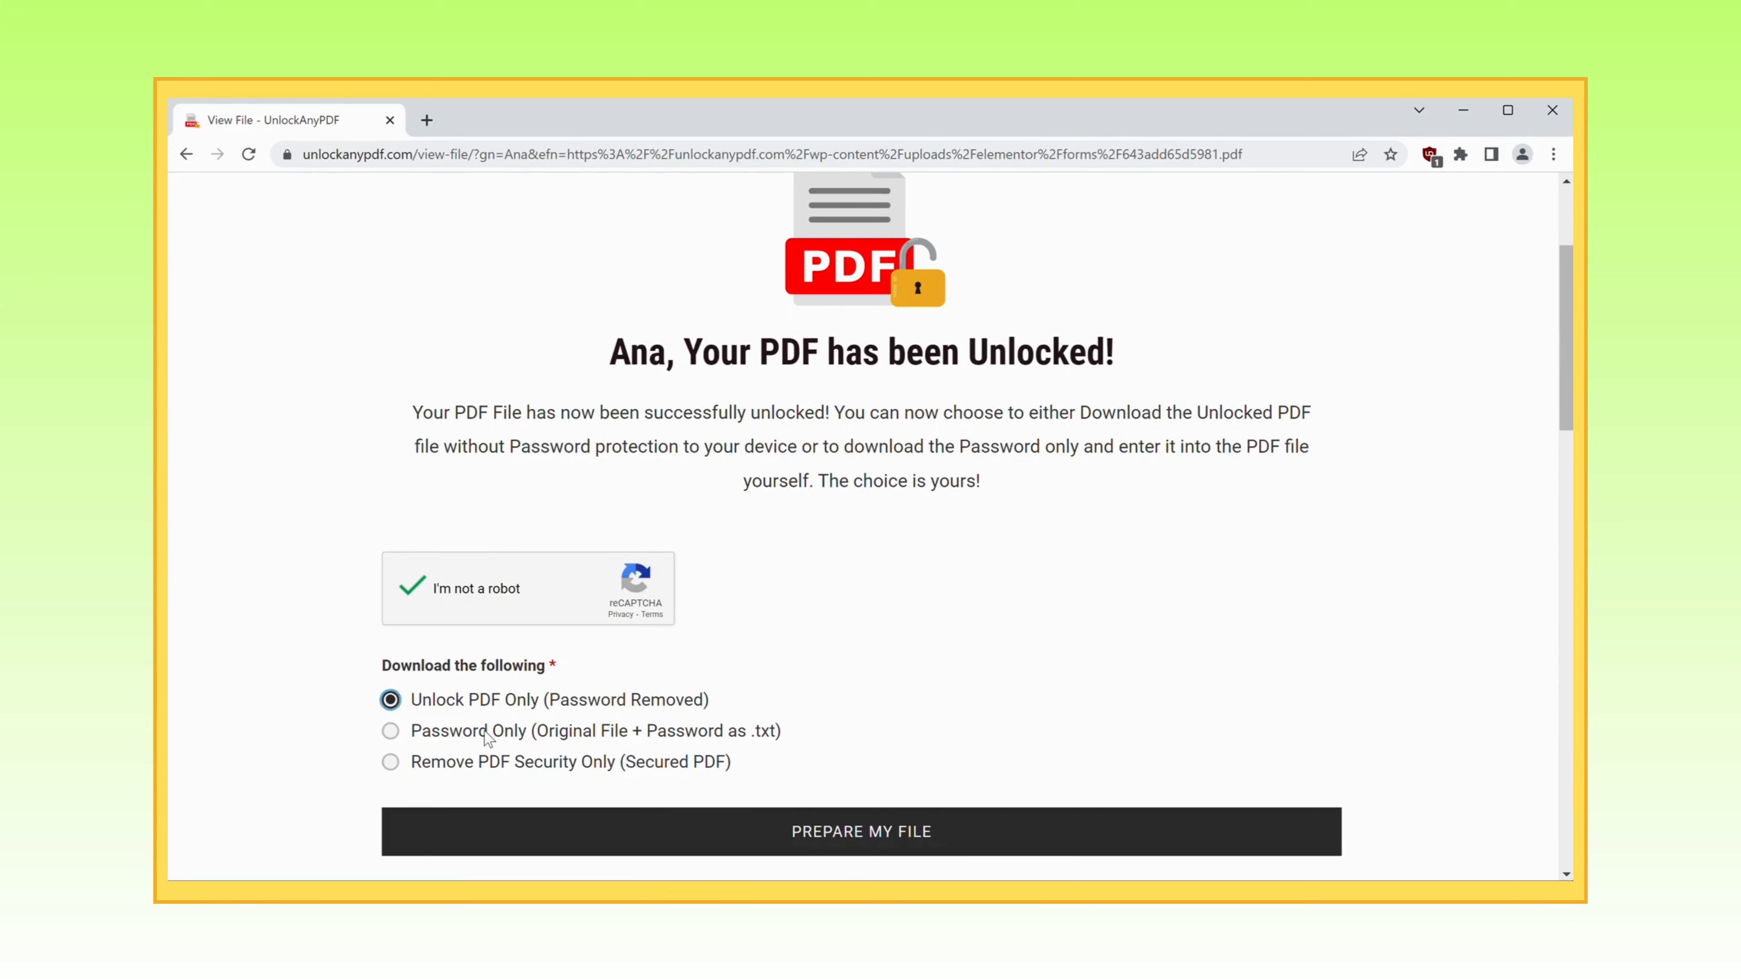
{"action": "left_click", "coordinate": [390, 731]}
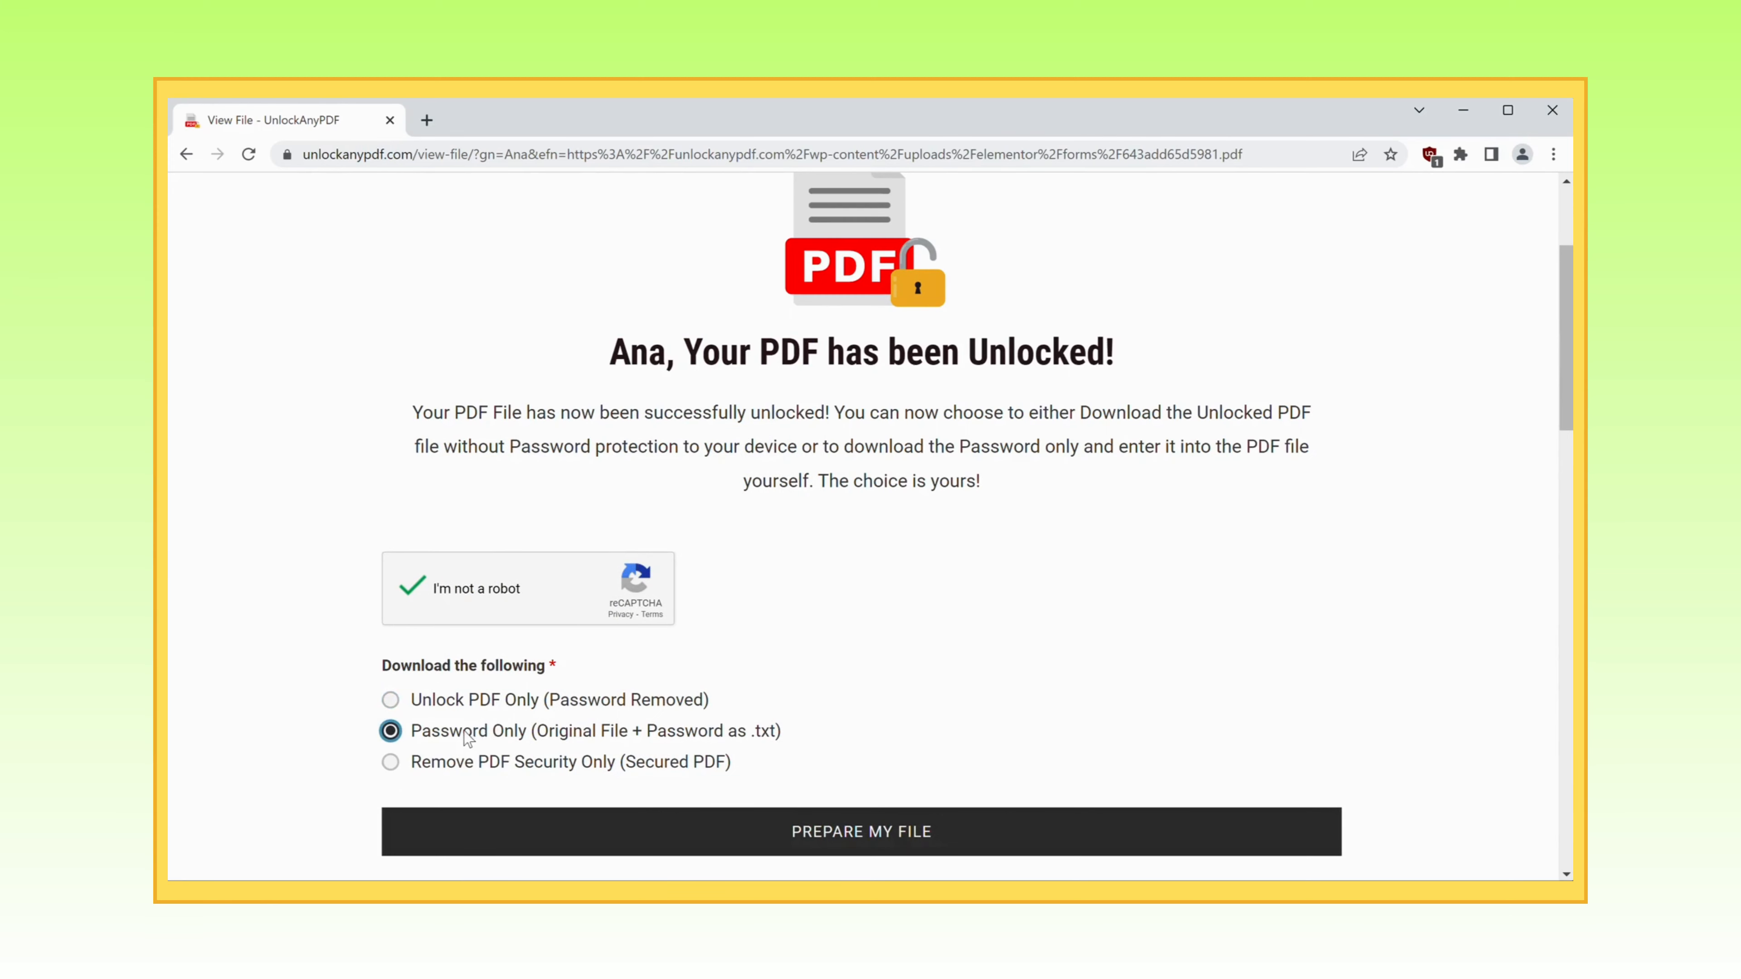
{"action": "double_click", "coordinate": [580, 731]}
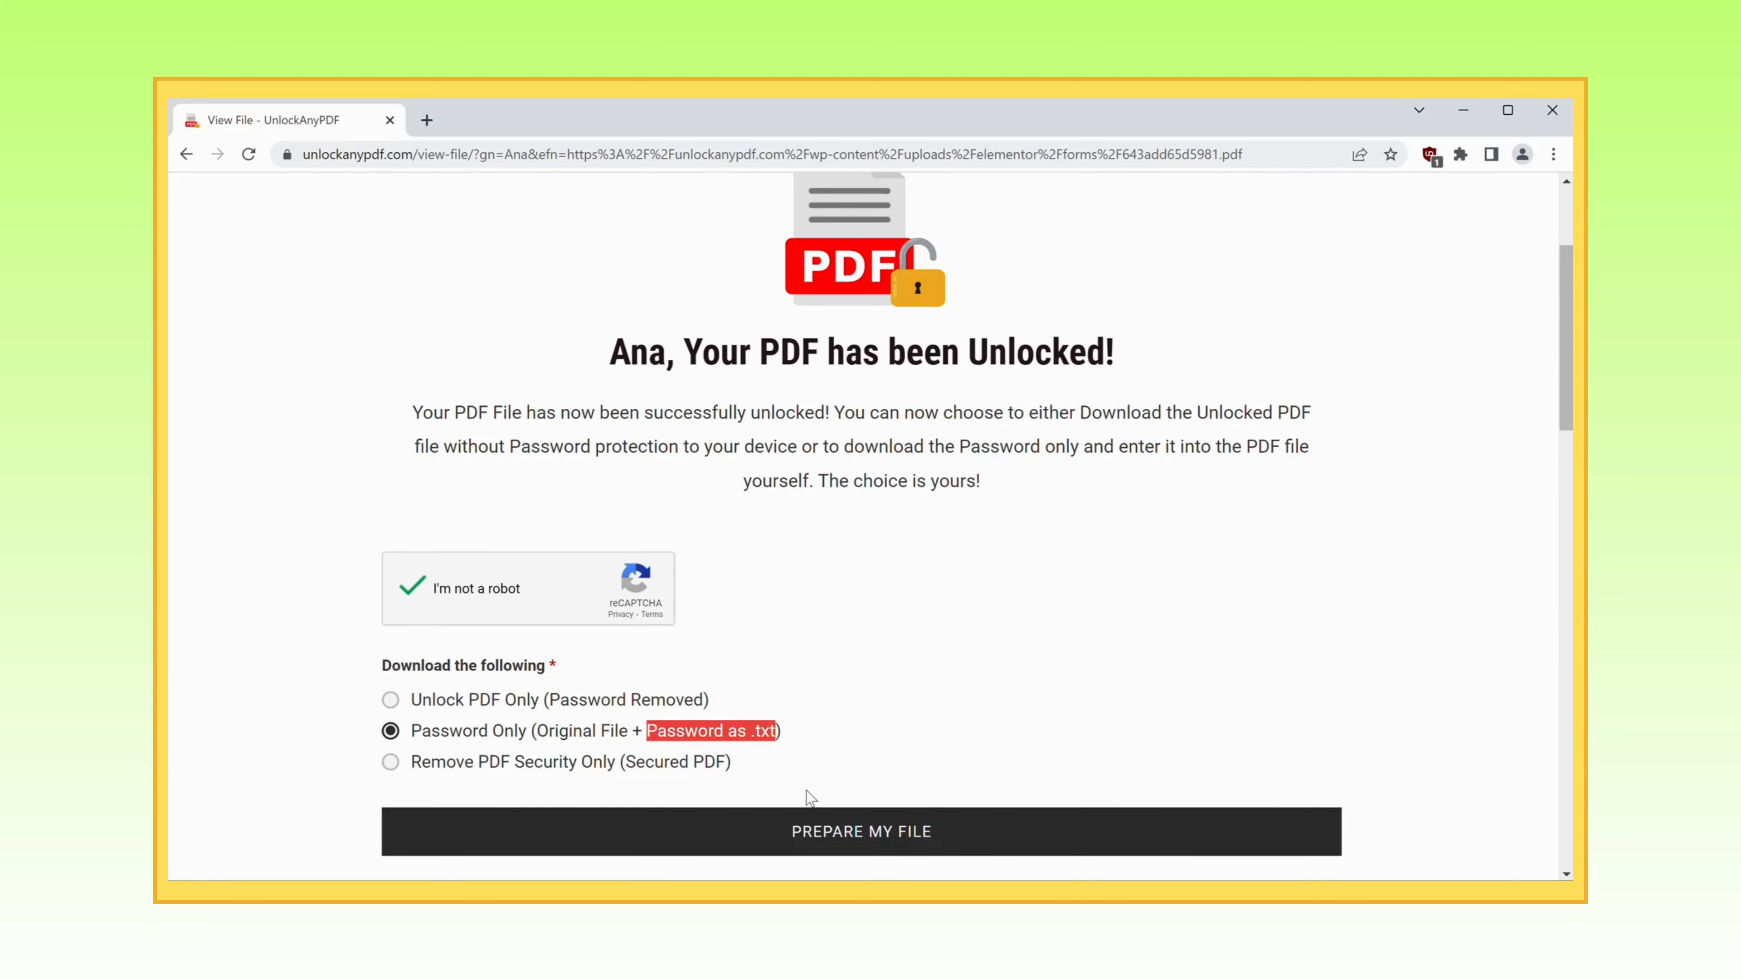
Step: Prepare the password-only file and download the Your-PDF-Files zip
{"action": "scroll", "scroll_direction": "down", "scroll_amount": 3}
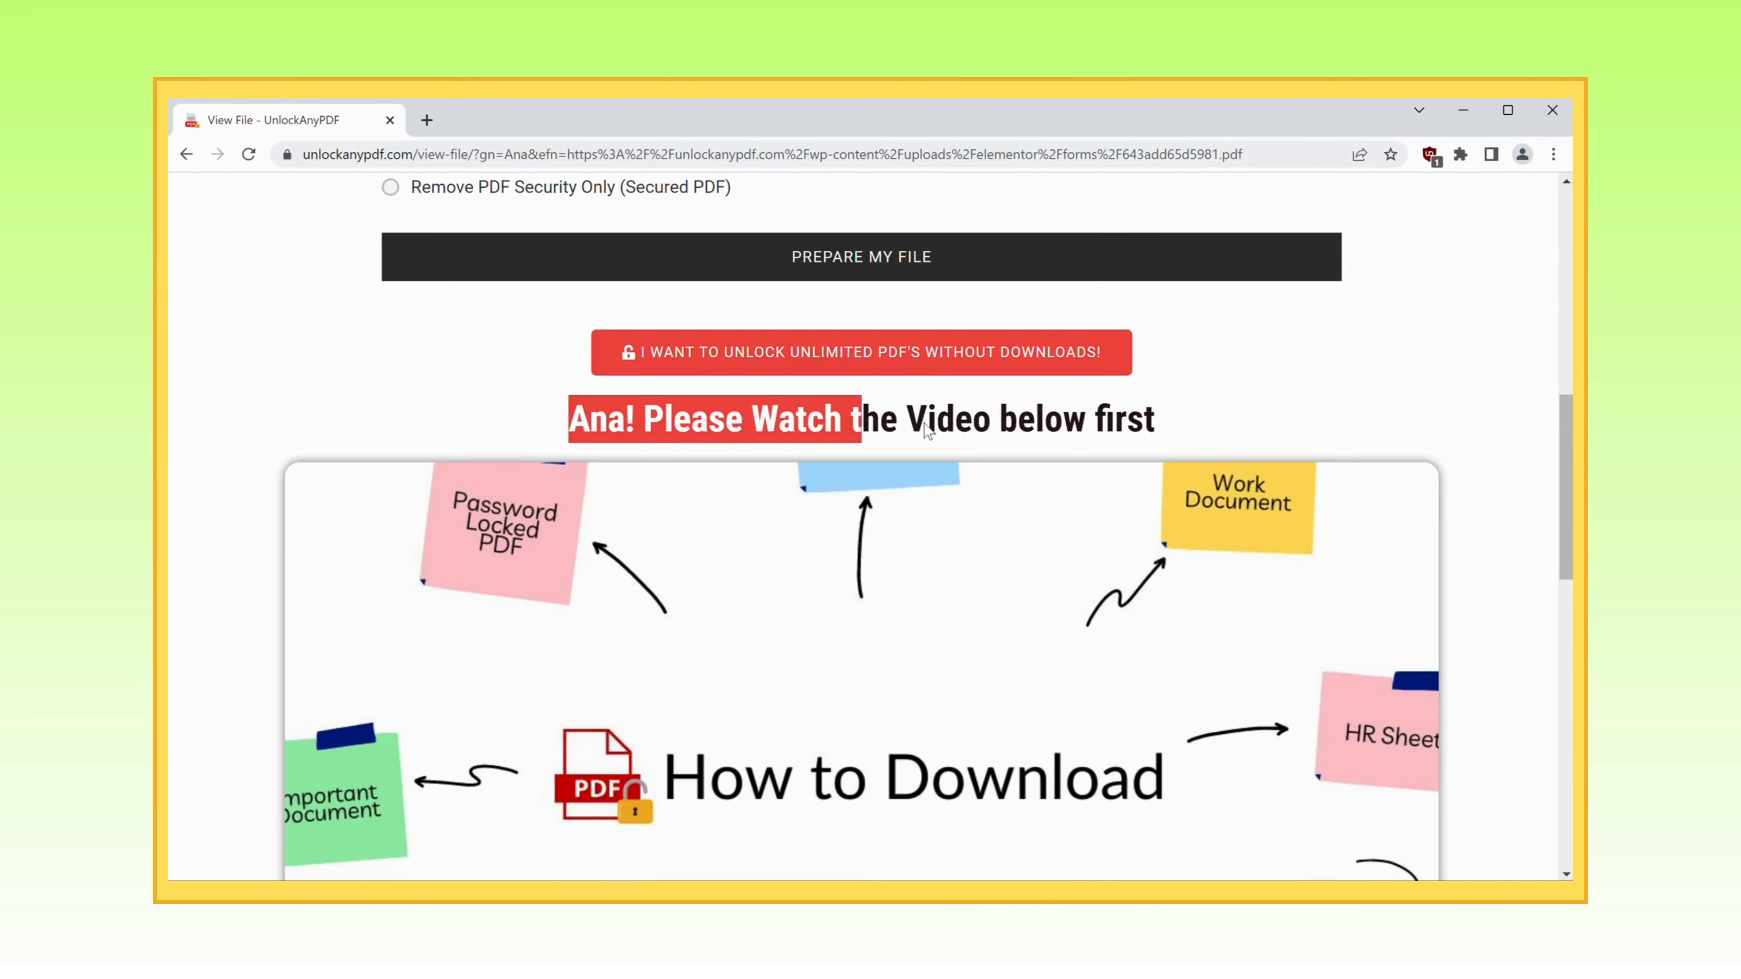
{"action": "scroll", "scroll_direction": "down", "scroll_amount": 3}
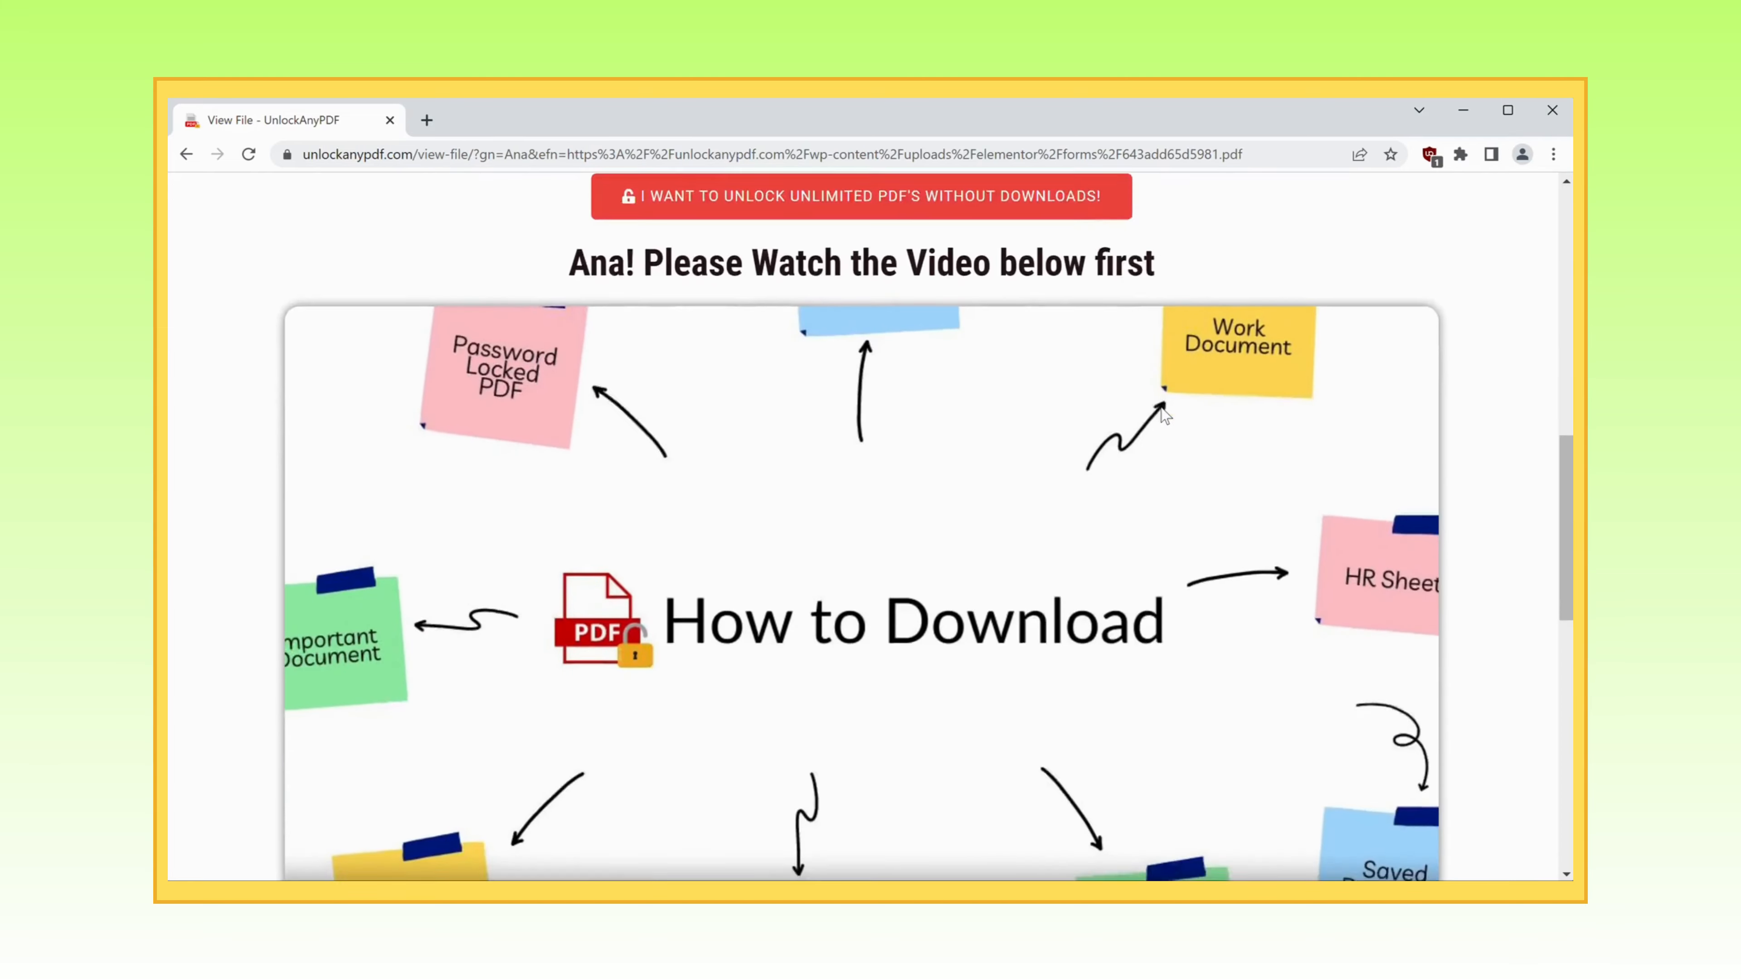
{"action": "scroll", "scroll_direction": "down", "scroll_amount": 3}
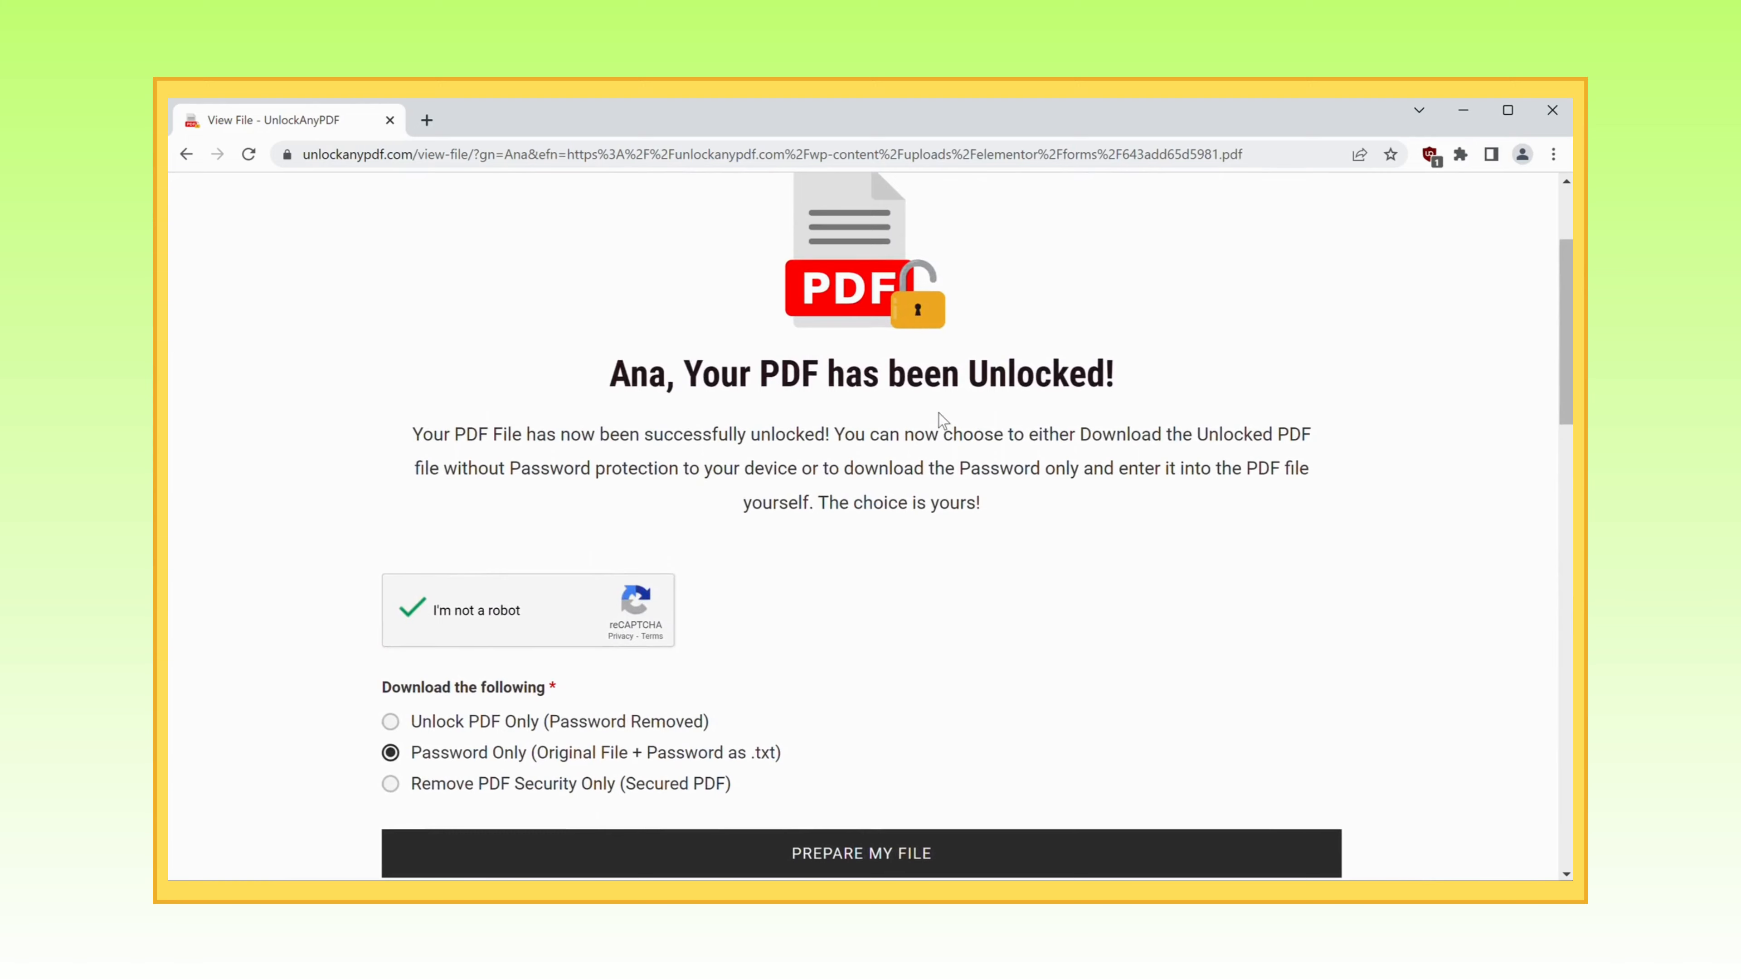
{"action": "left_click", "coordinate": [861, 852]}
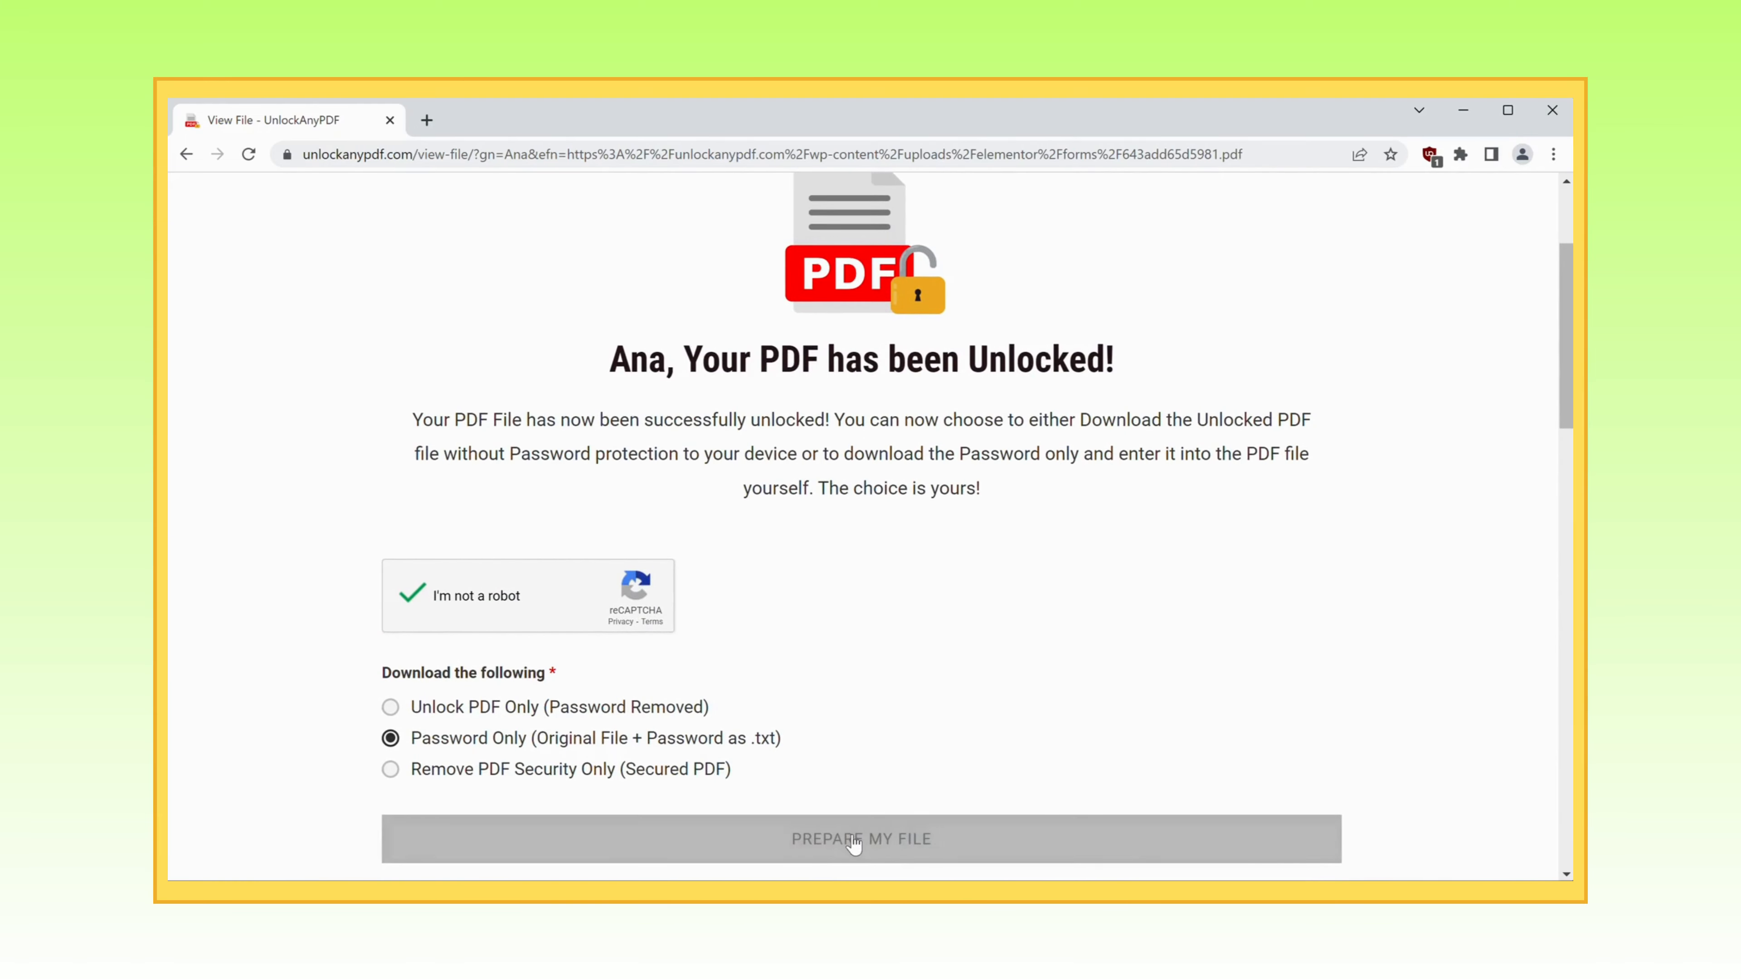
{"action": "left_click", "coordinate": [861, 838]}
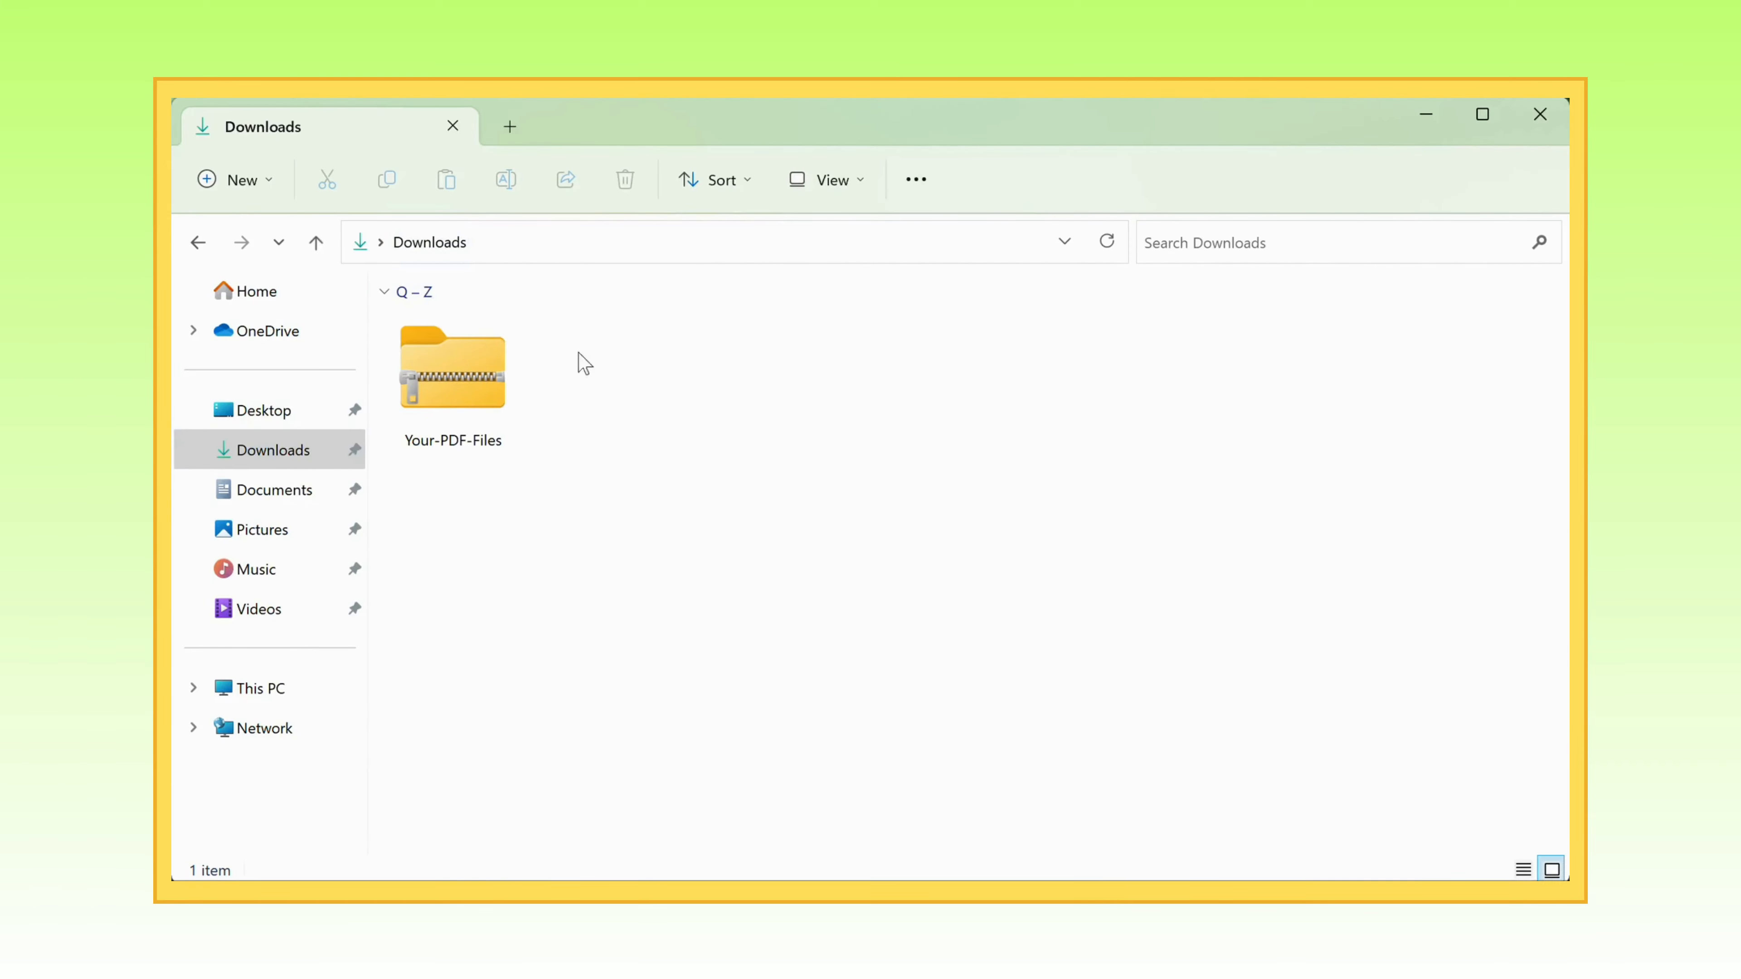
Step: Open the Your-PDF-Files zip, the Important PDF-ORIGINAL invoice, and read PDF-Password in Notepad
{"action": "double_click", "coordinate": [452, 367]}
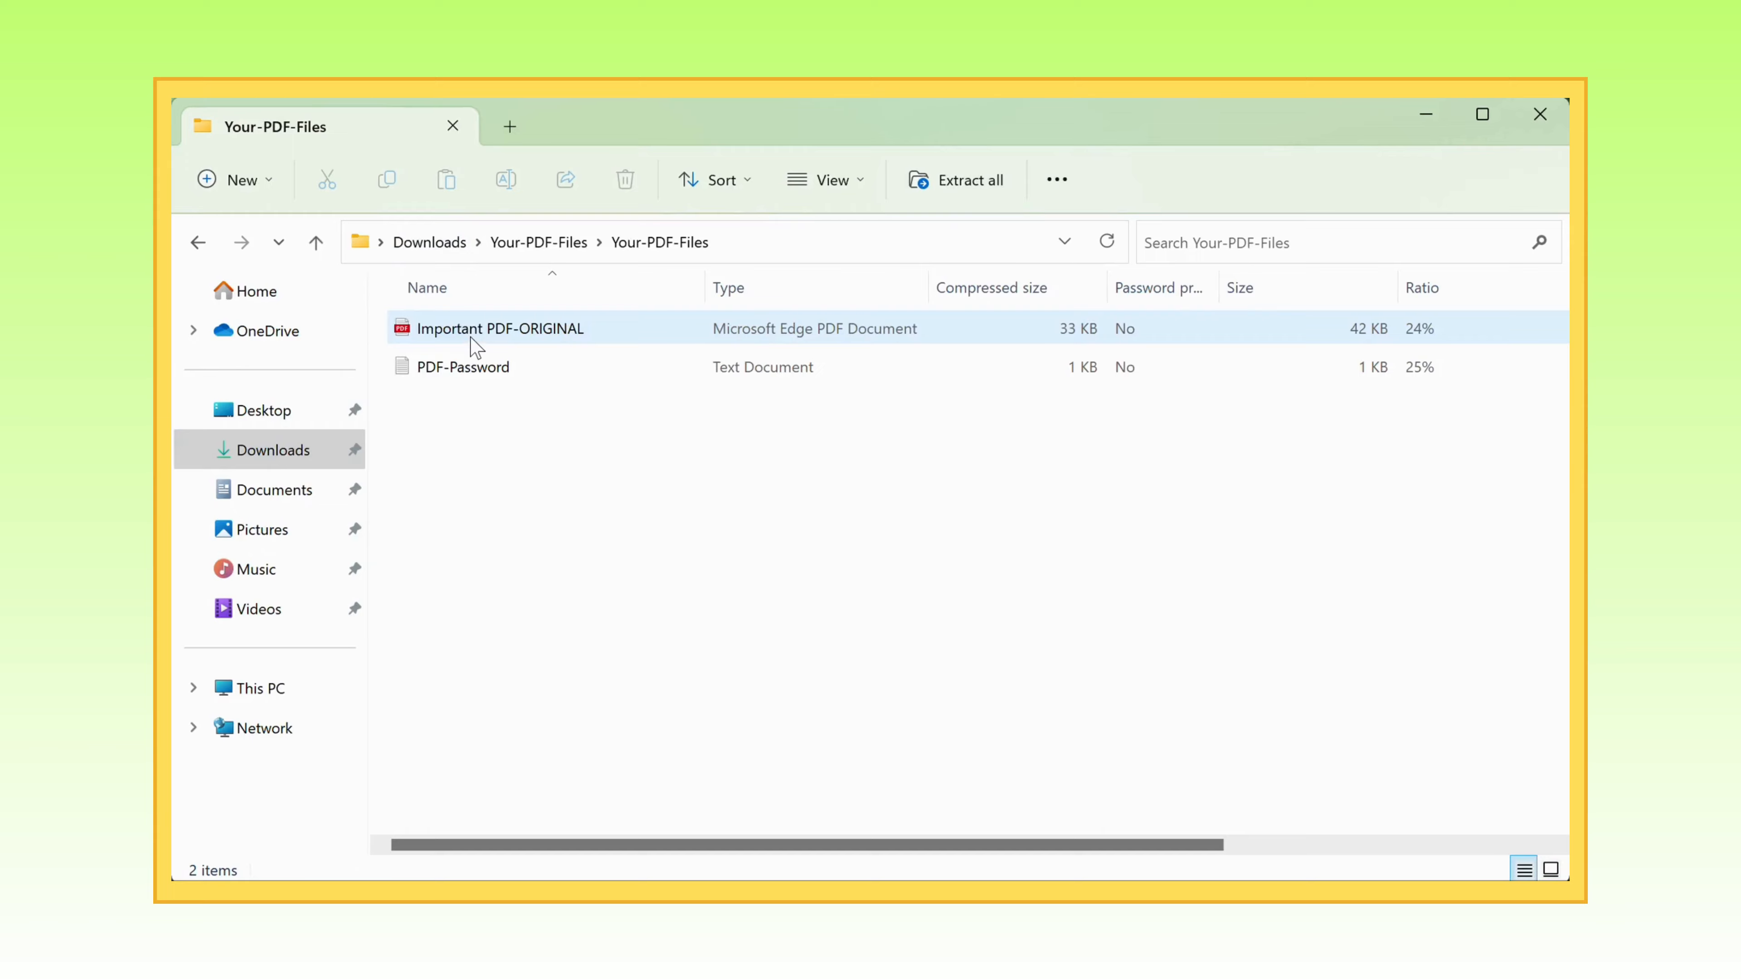
{"action": "double_click", "coordinate": [499, 327]}
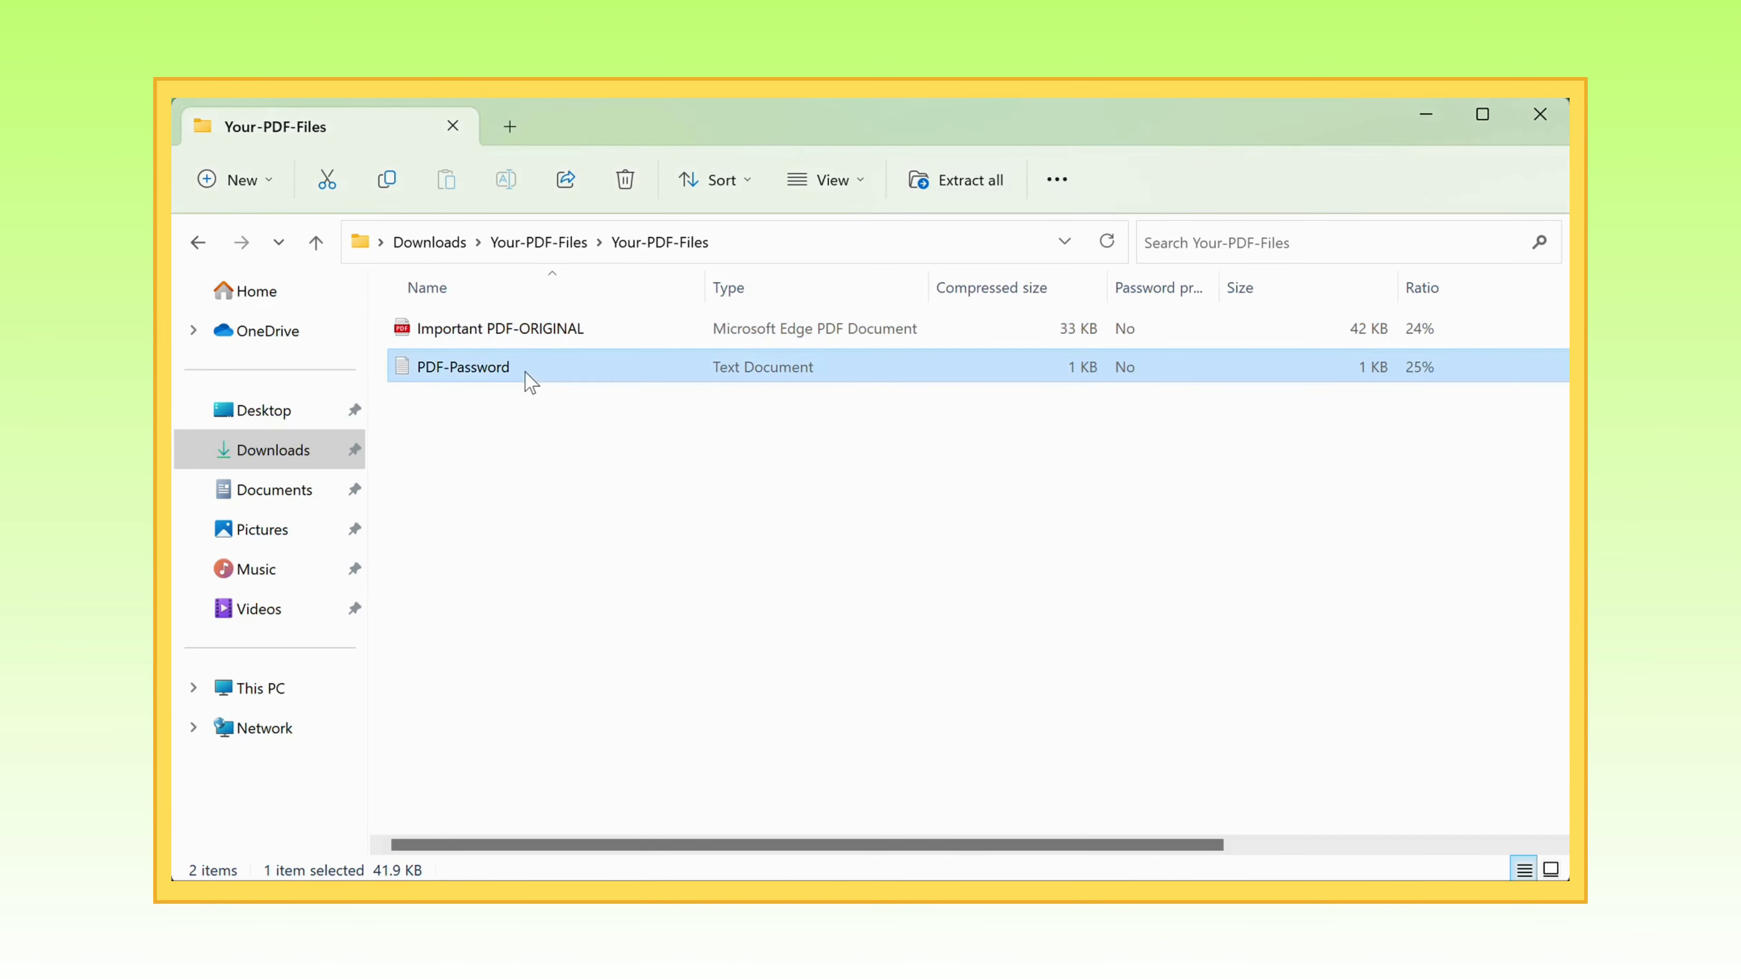
{"action": "double_click", "coordinate": [459, 366]}
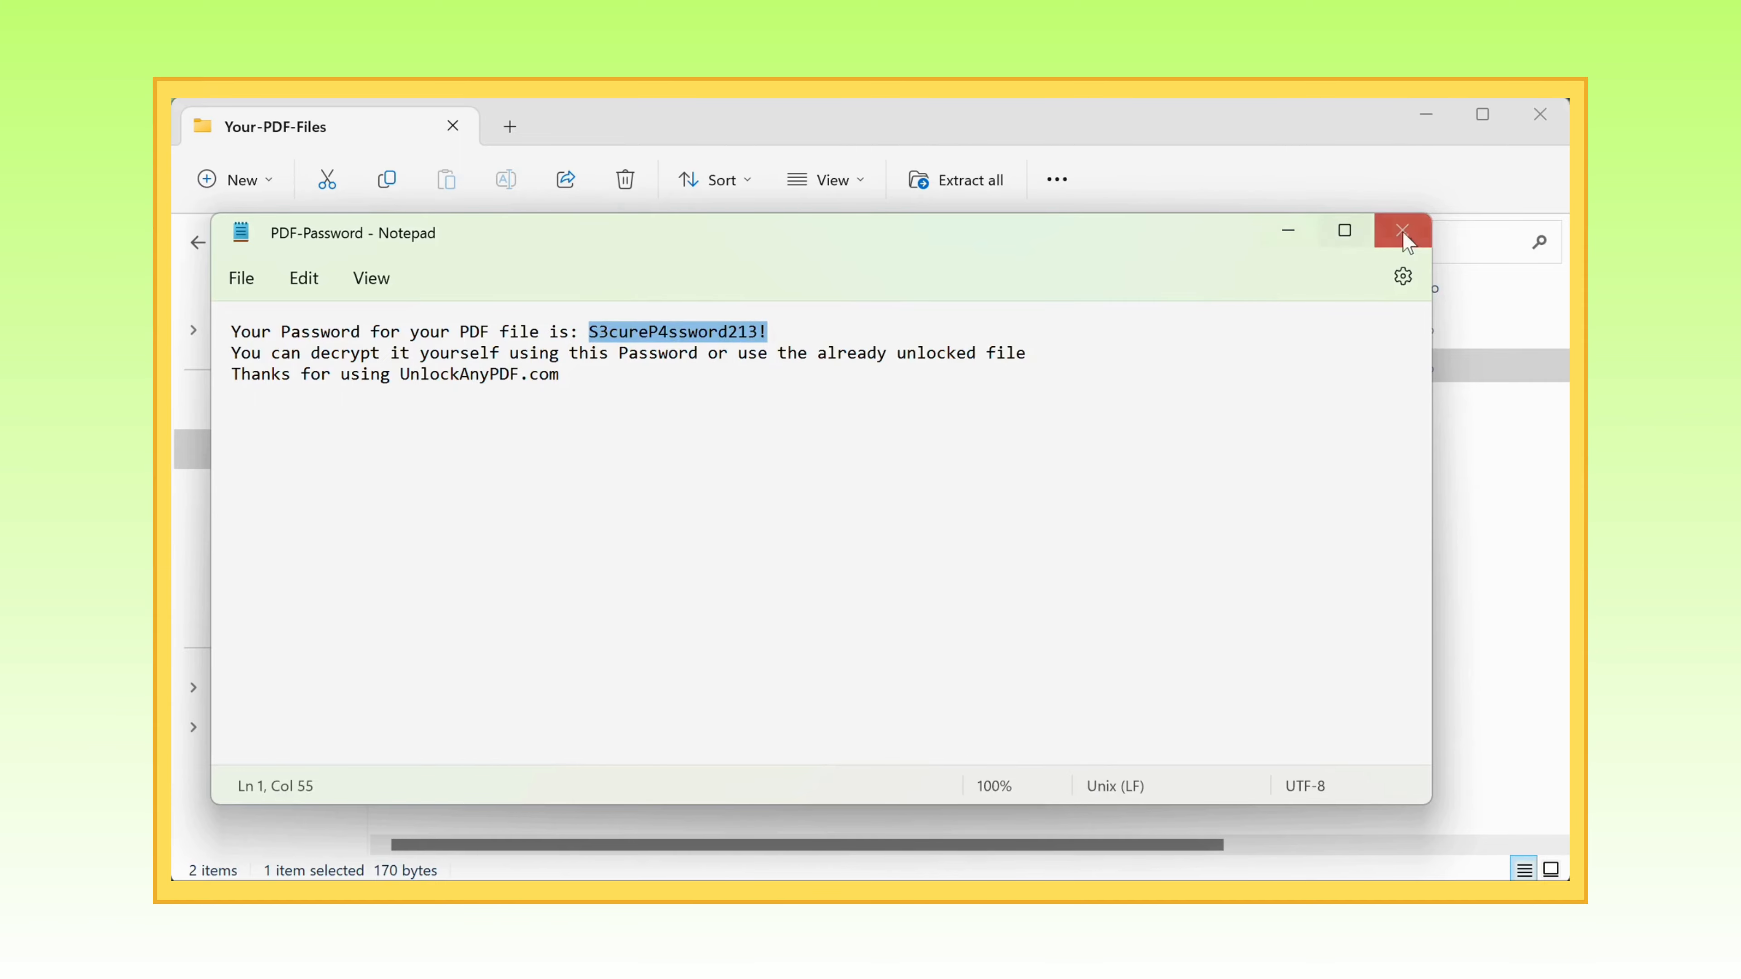
{"action": "left_click", "coordinate": [1403, 231]}
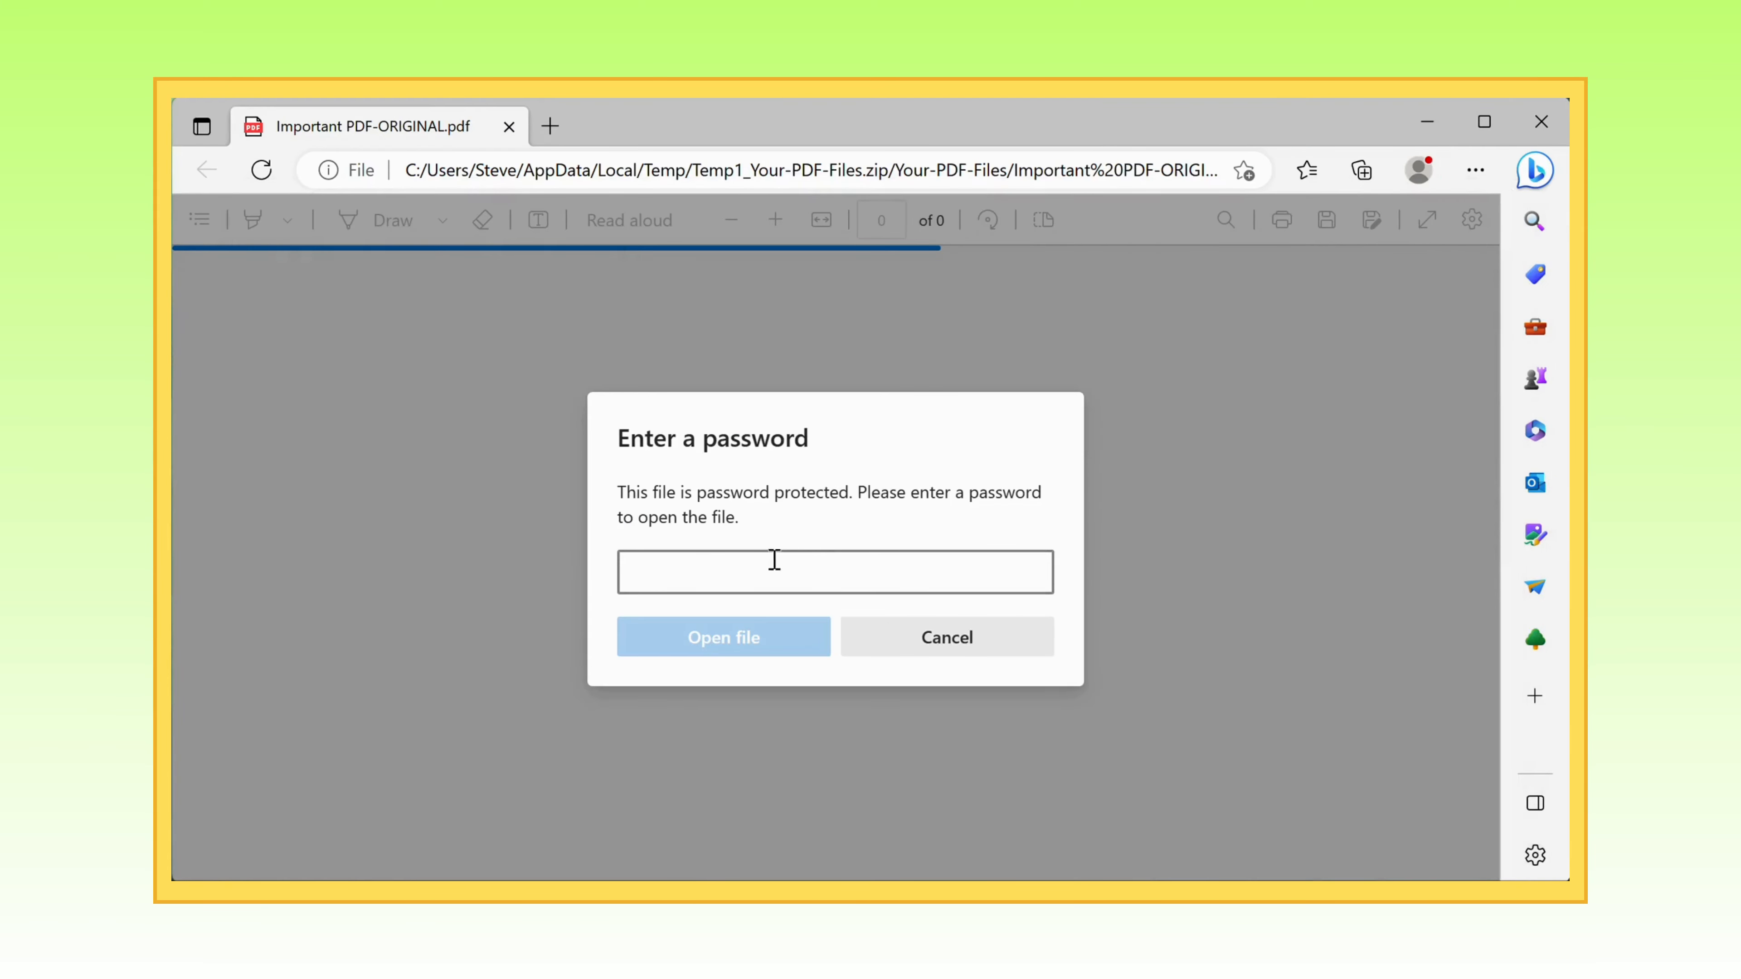
Step: Enter the retrieved password in Edge and scroll through the unlocked invoice
{"action": "left_click", "coordinate": [723, 636]}
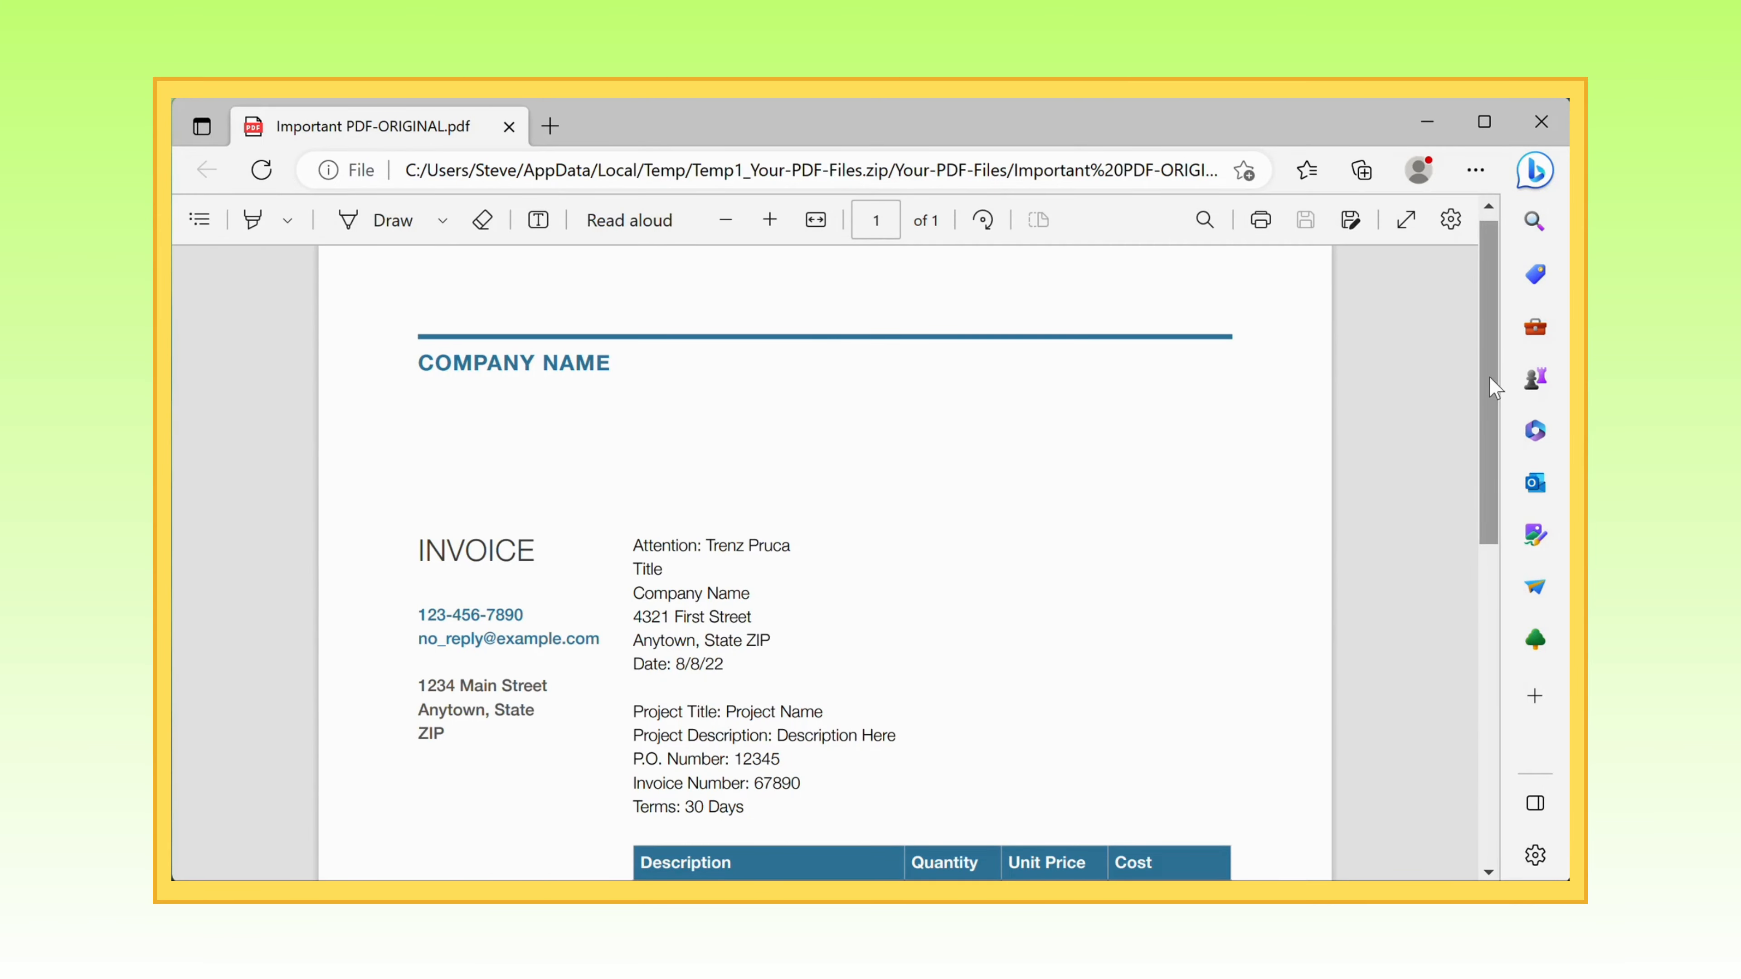
{"action": "scroll", "scroll_direction": "down", "scroll_amount": 3}
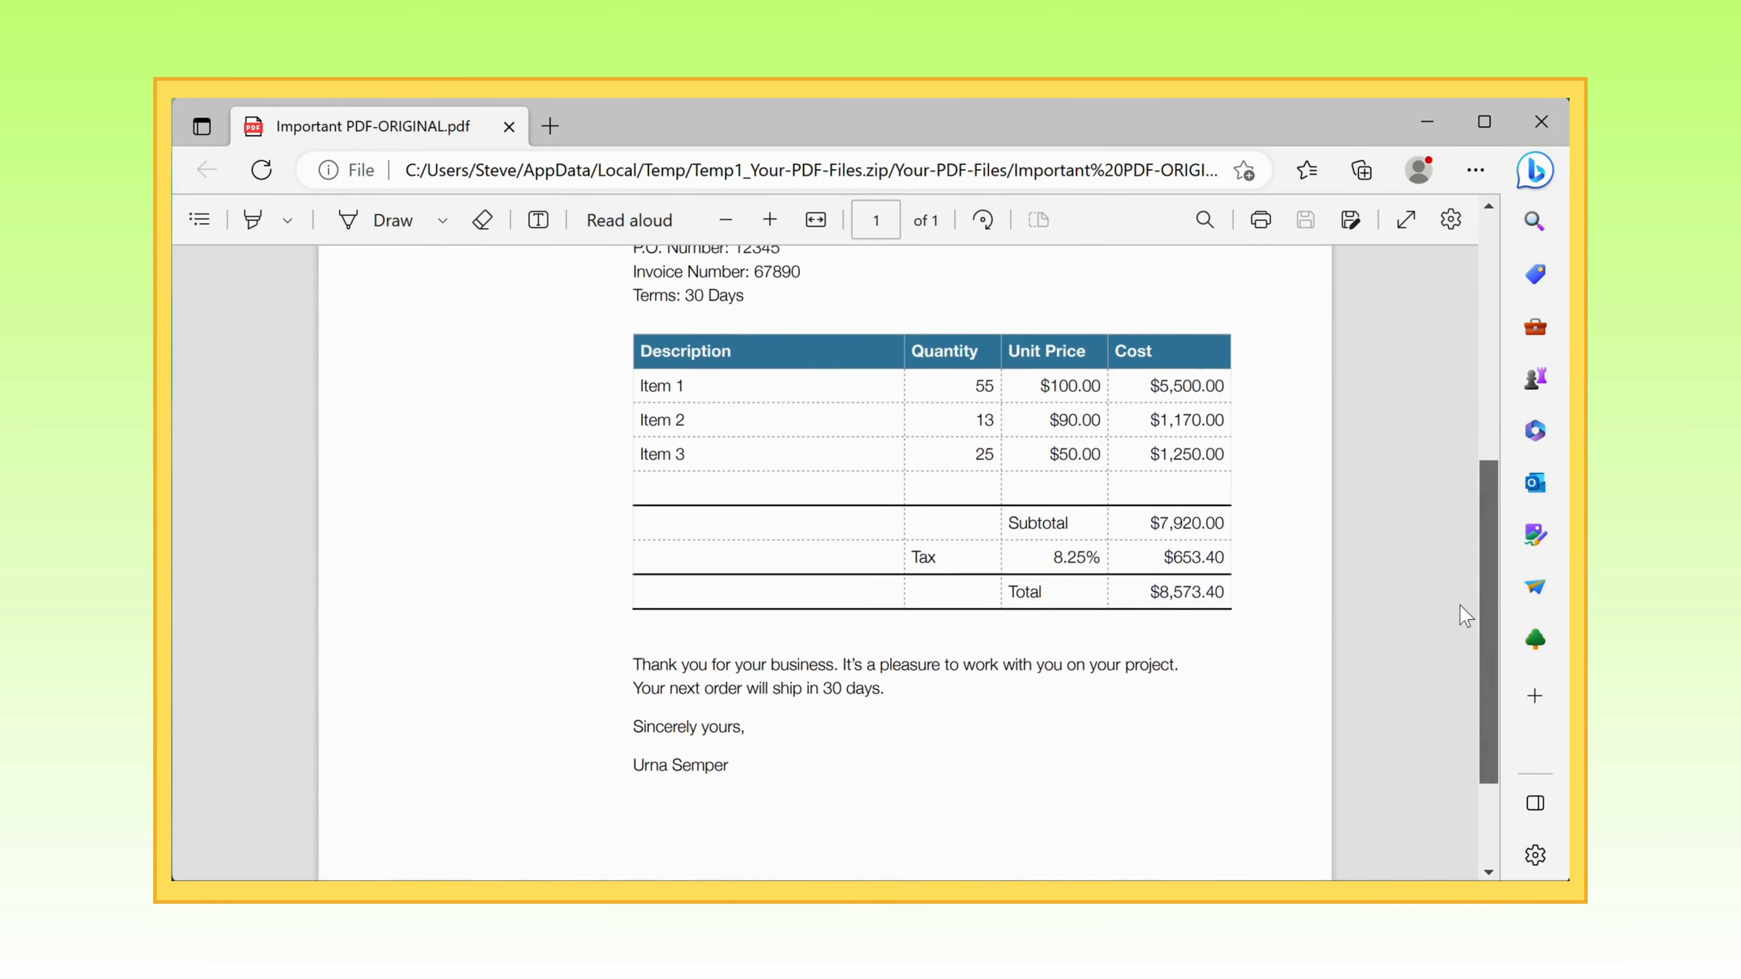
{"action": "scroll", "scroll_direction": "up", "scroll_amount": 3}
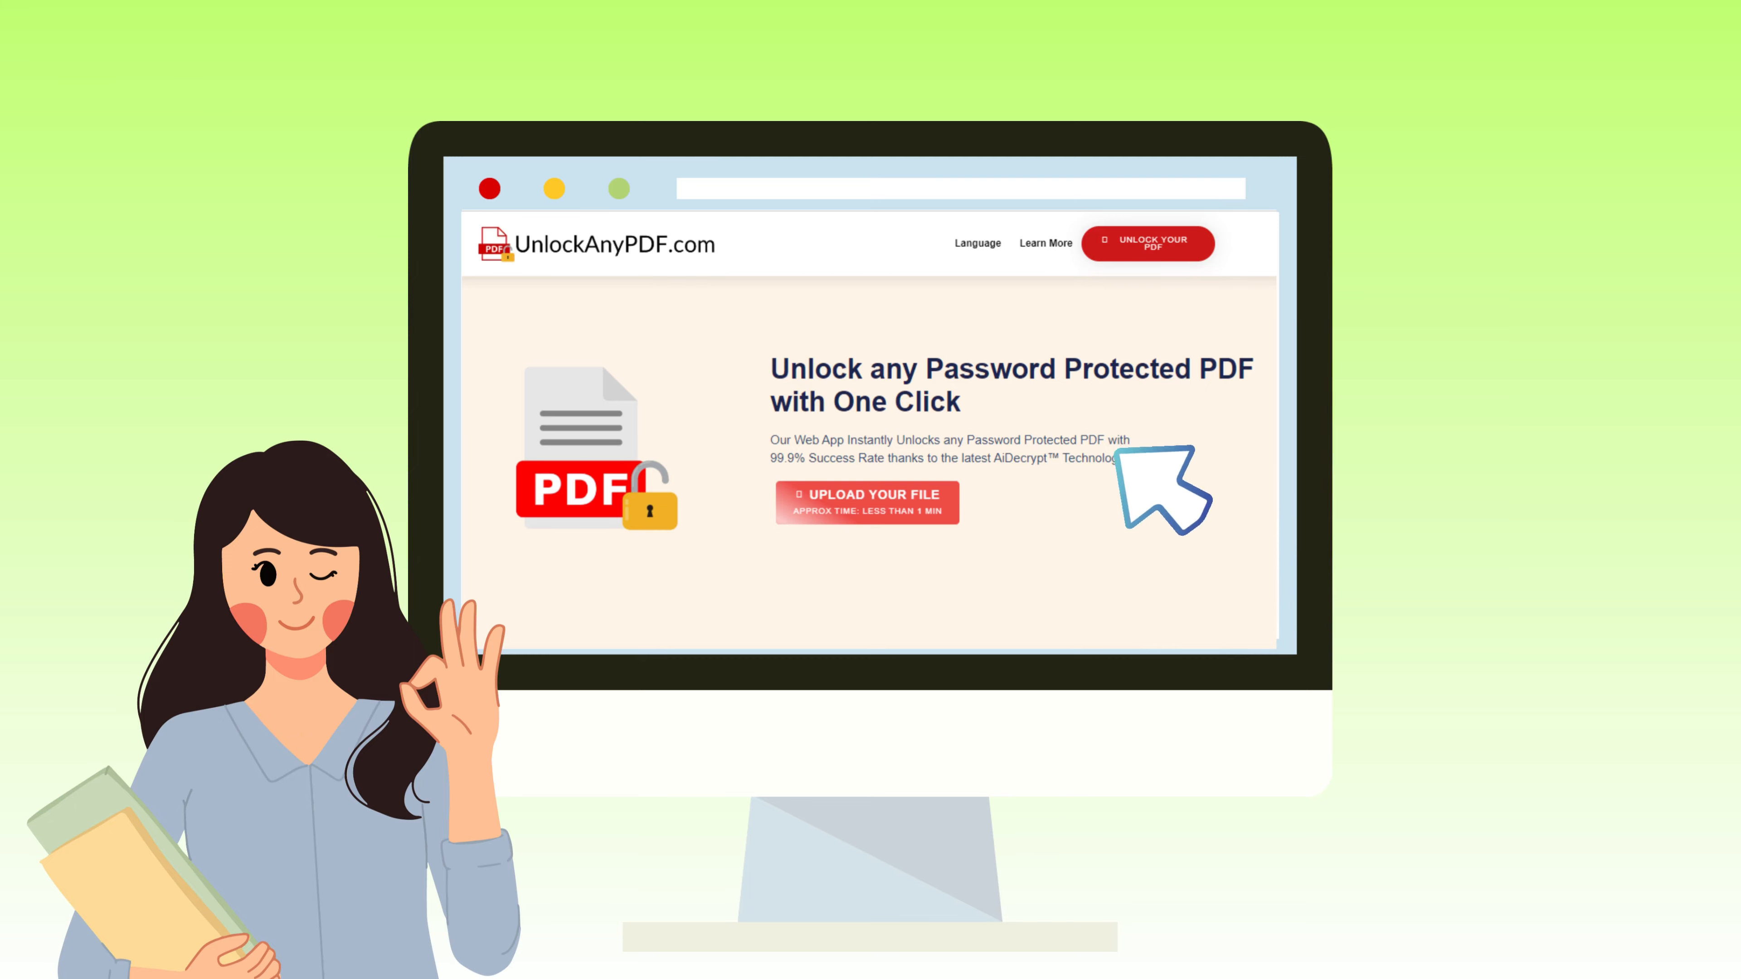
{"action": "mouse_move", "coordinate": [1205, 516]}
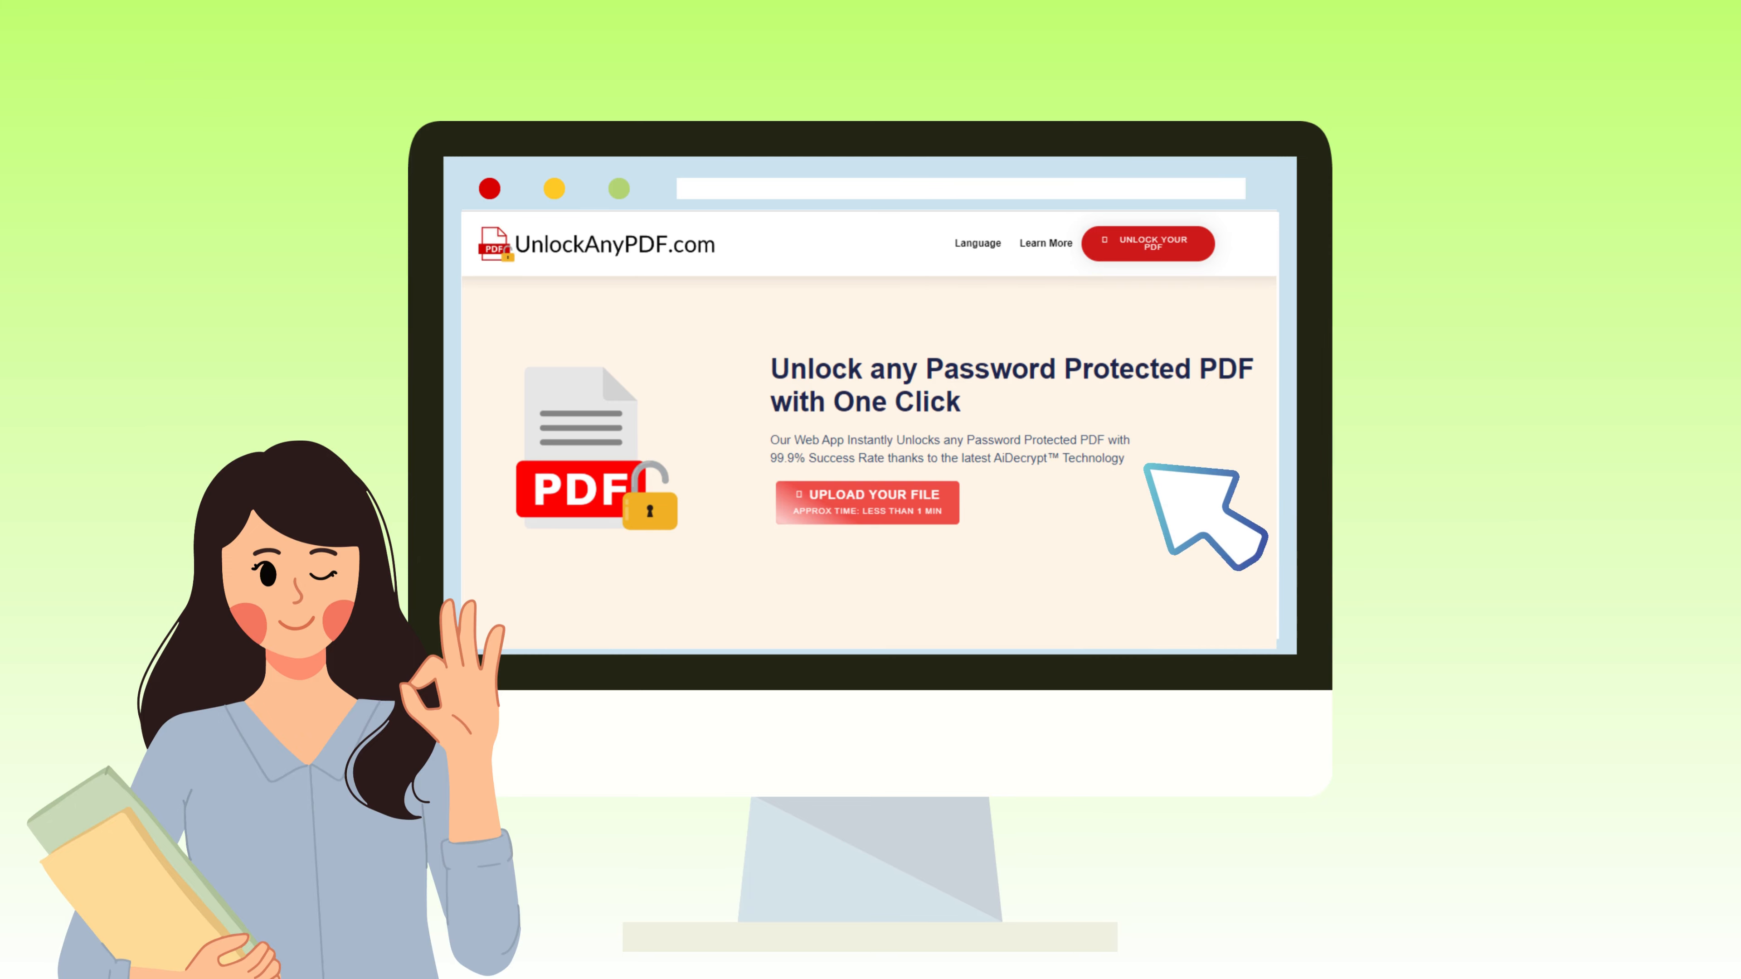